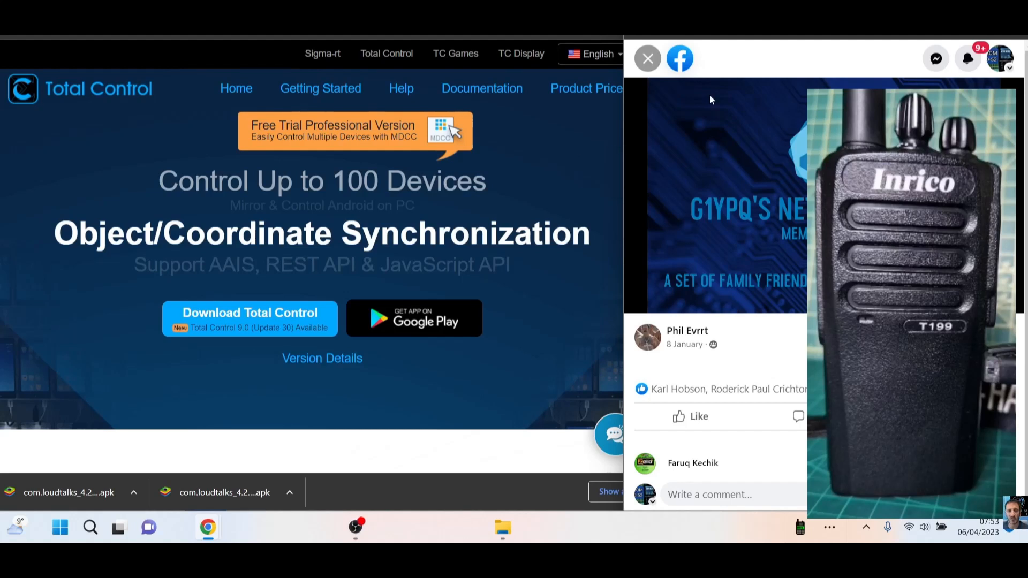
pyautogui.moveTo(550, 189)
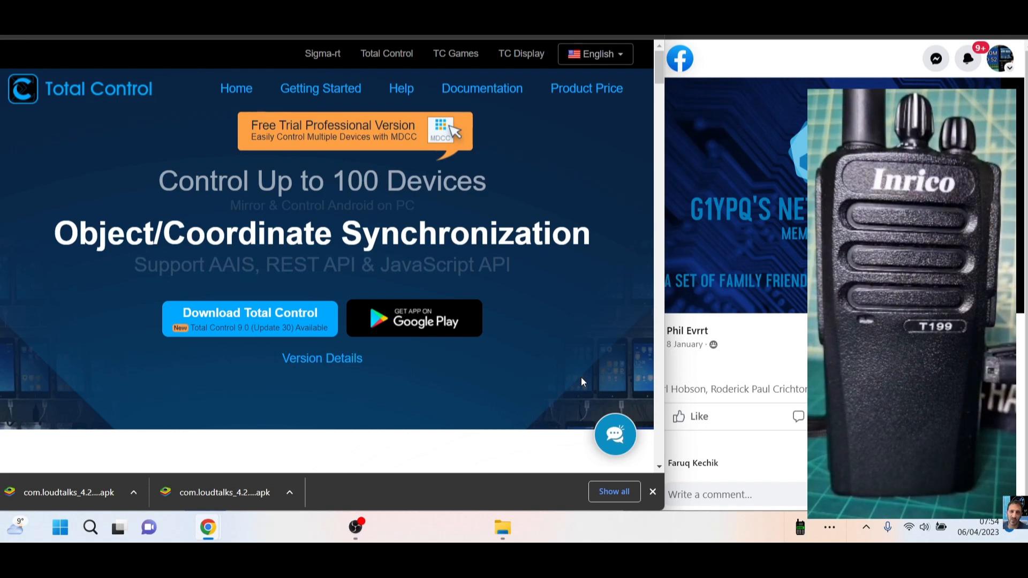
pyautogui.moveTo(582, 352)
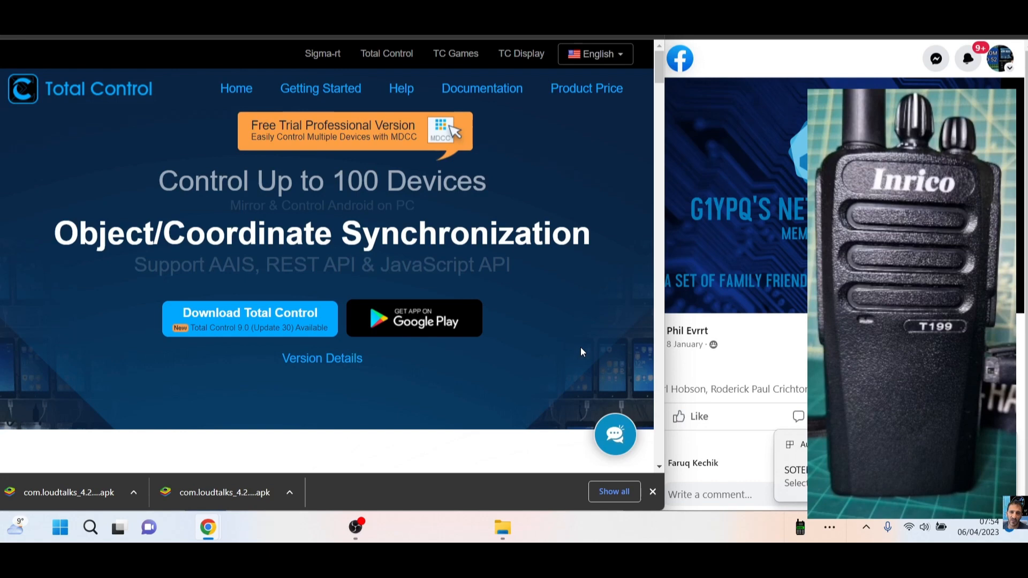
pyautogui.moveTo(615, 315)
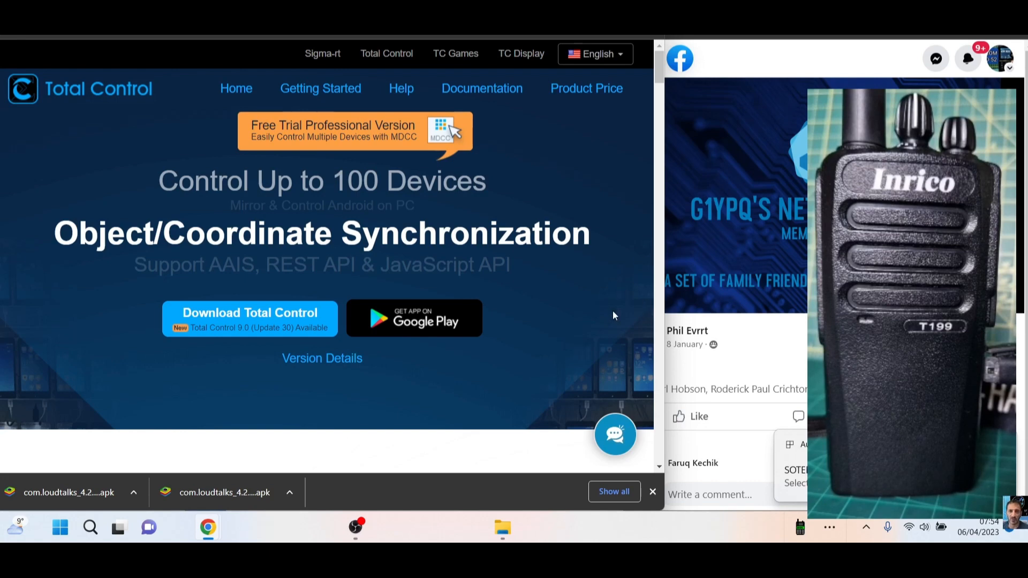
pyautogui.moveTo(536, 279)
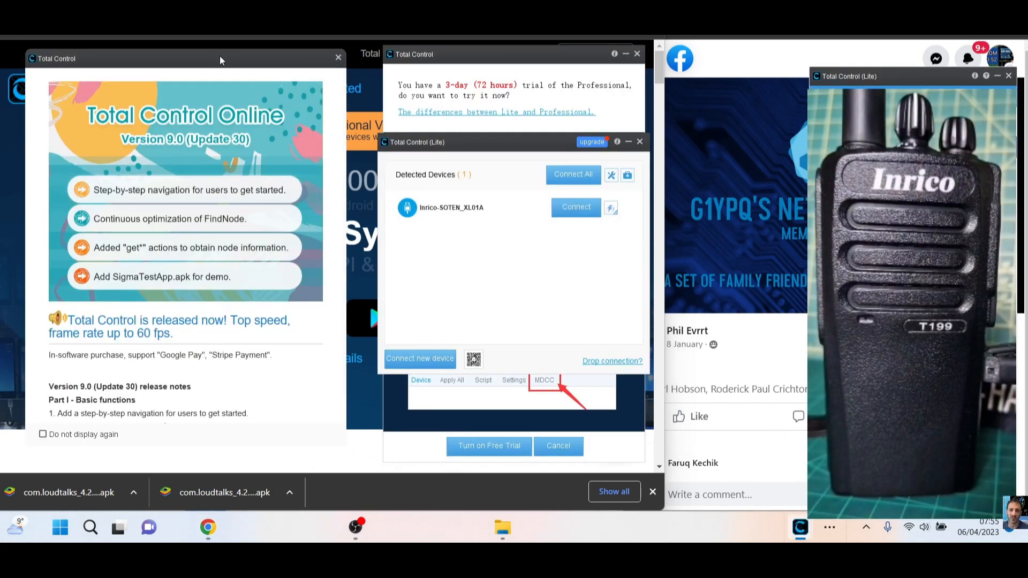
pyautogui.moveTo(310, 105)
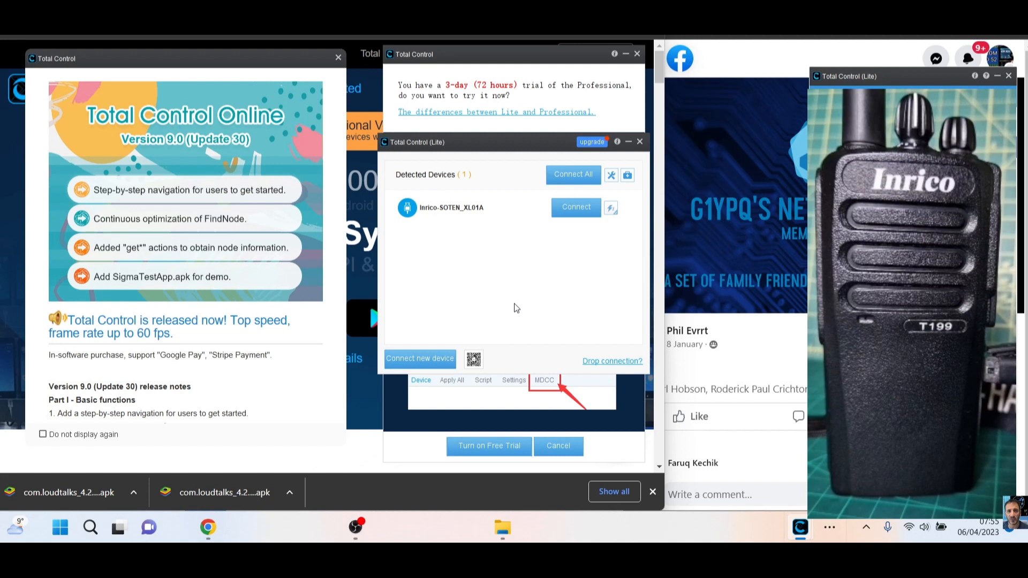
pyautogui.moveTo(413, 186)
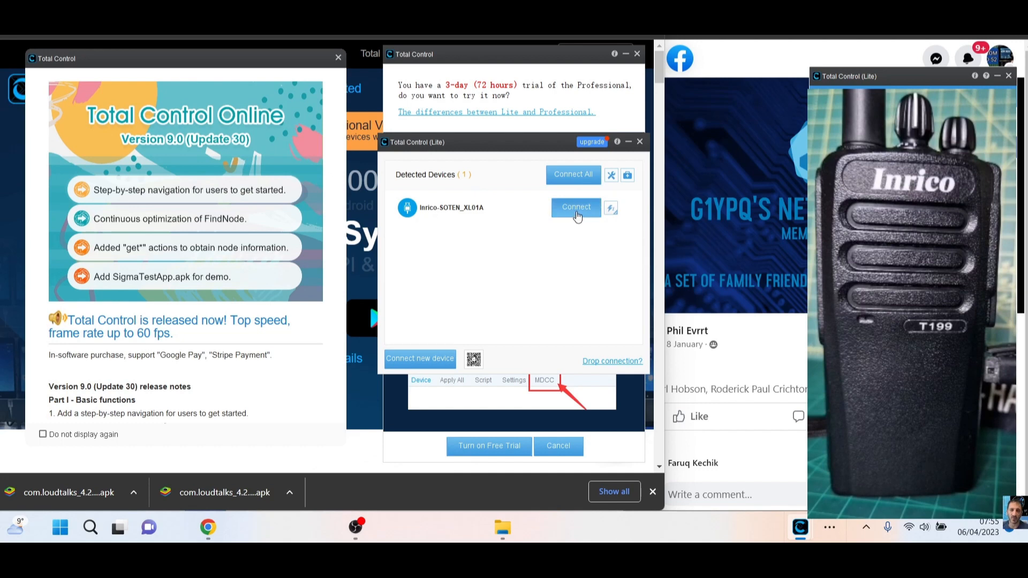
# - Connect to the detected Inrico-SOTEN_XL01A radio to open its mirror window
pyautogui.click(576, 207)
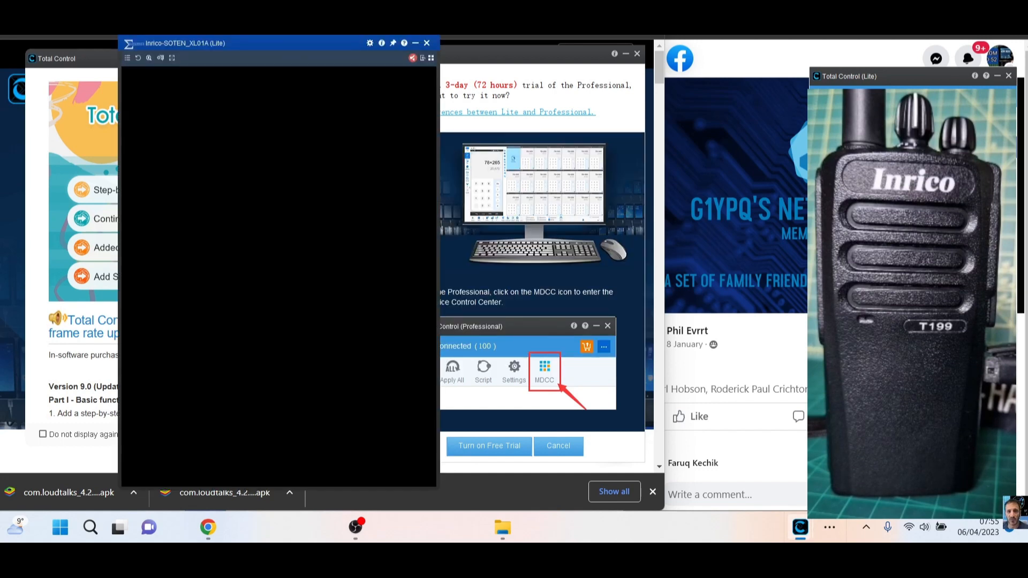
# - View the radio's mirrored home screen, then return to the APKMirror Zello download tab
pyautogui.click(544, 370)
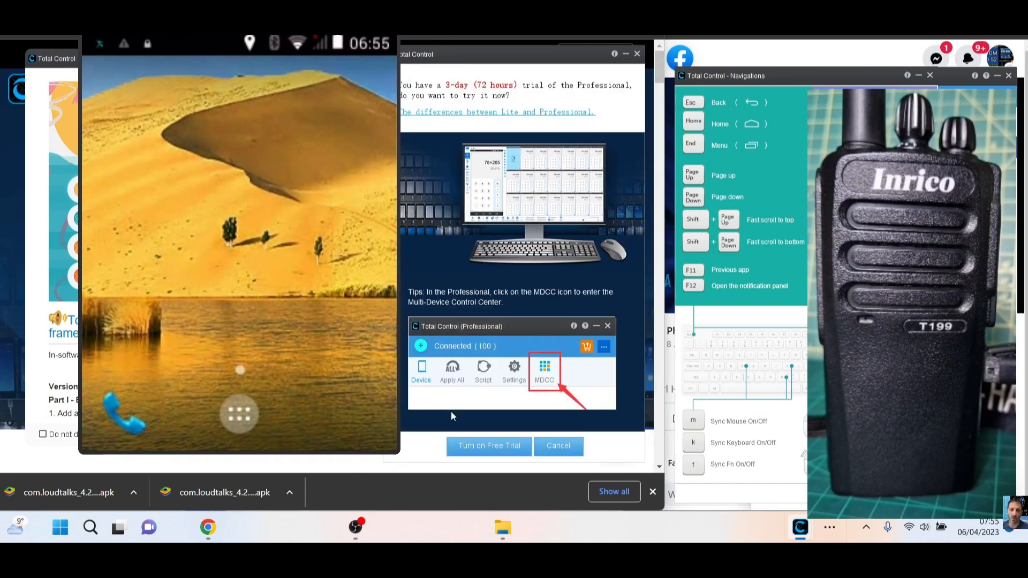
pyautogui.click(557, 446)
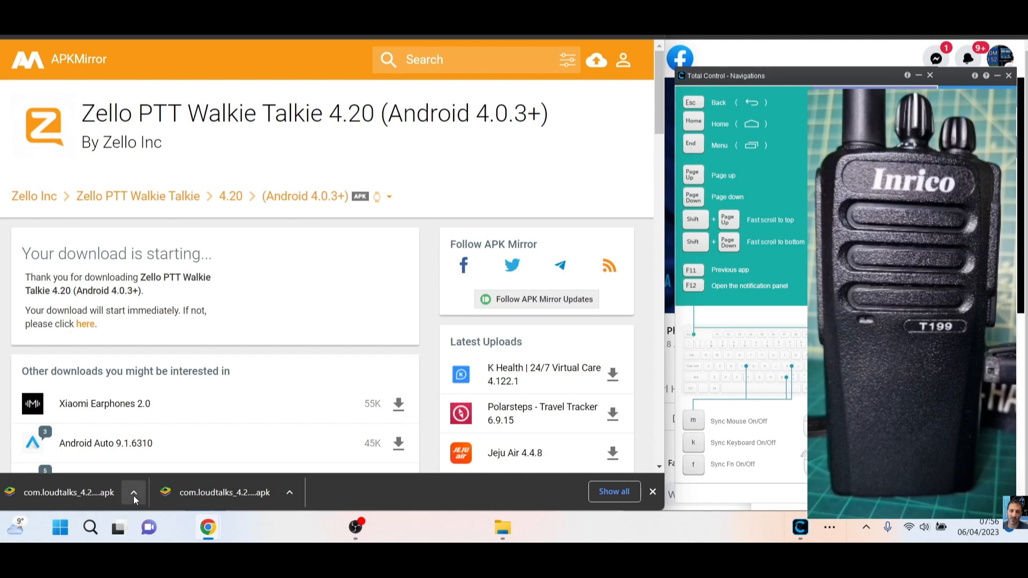
# - Show the downloaded Zello APK in its Downloads folder from Chrome's download bar
pyautogui.click(134, 492)
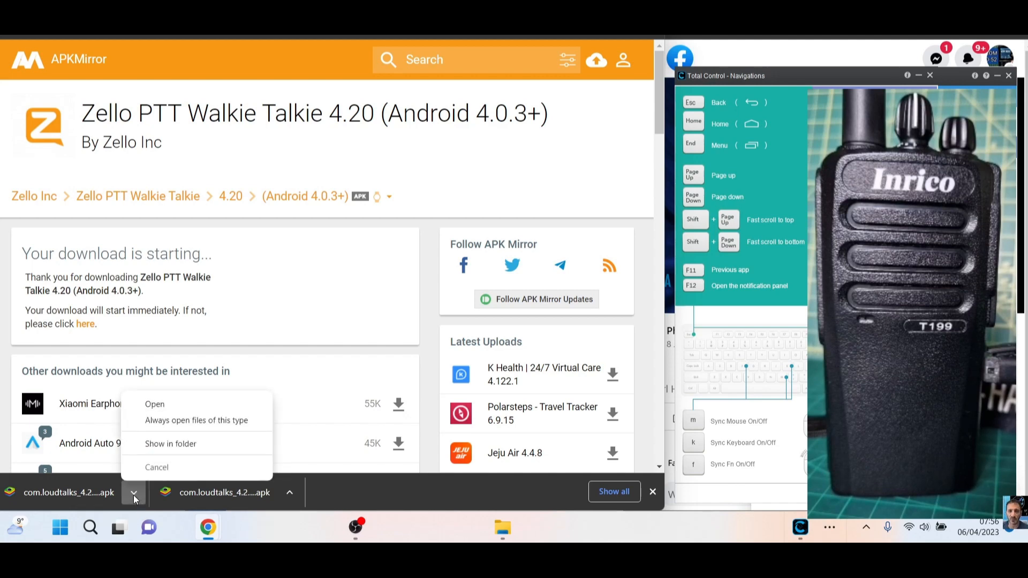
pyautogui.click(170, 444)
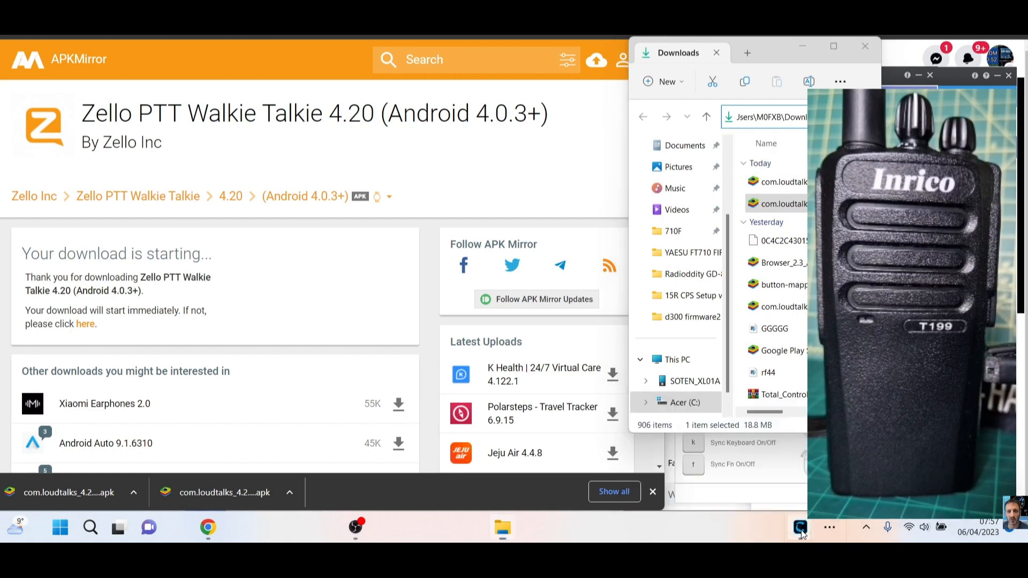
pyautogui.moveTo(796, 527)
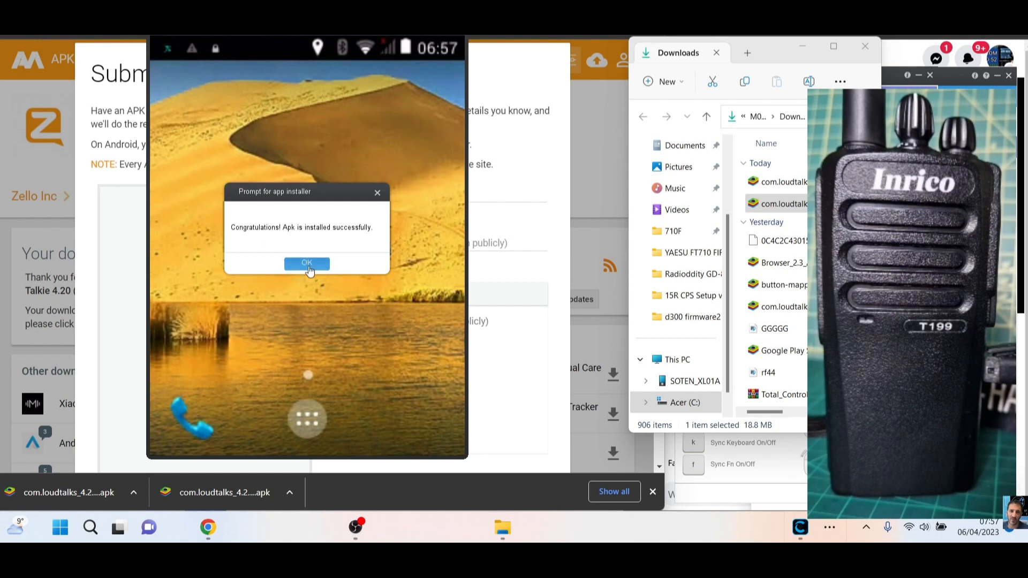
# - Dismiss the install success message and launch Zello from the radio's app drawer
pyautogui.click(306, 263)
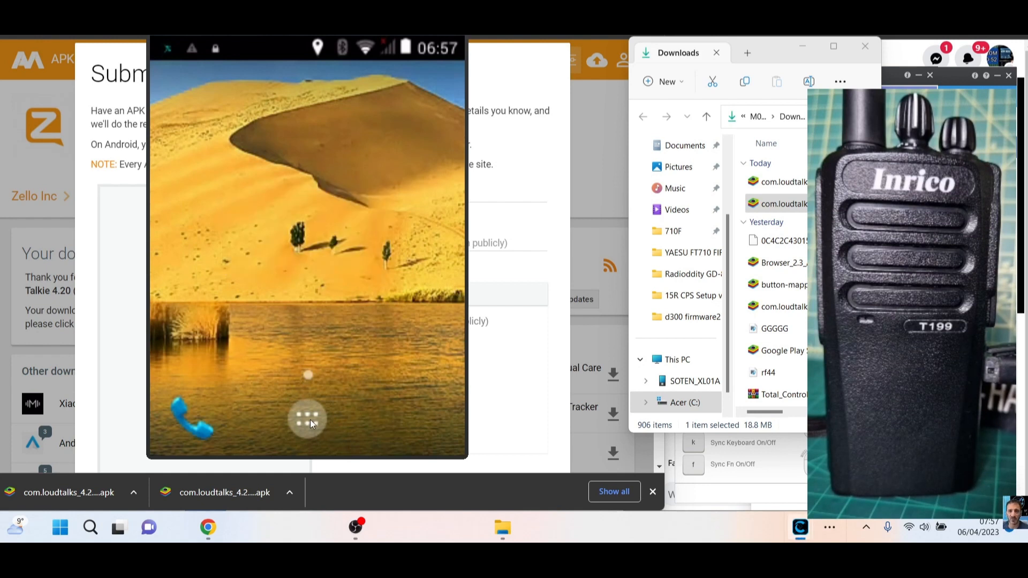
pyautogui.click(307, 418)
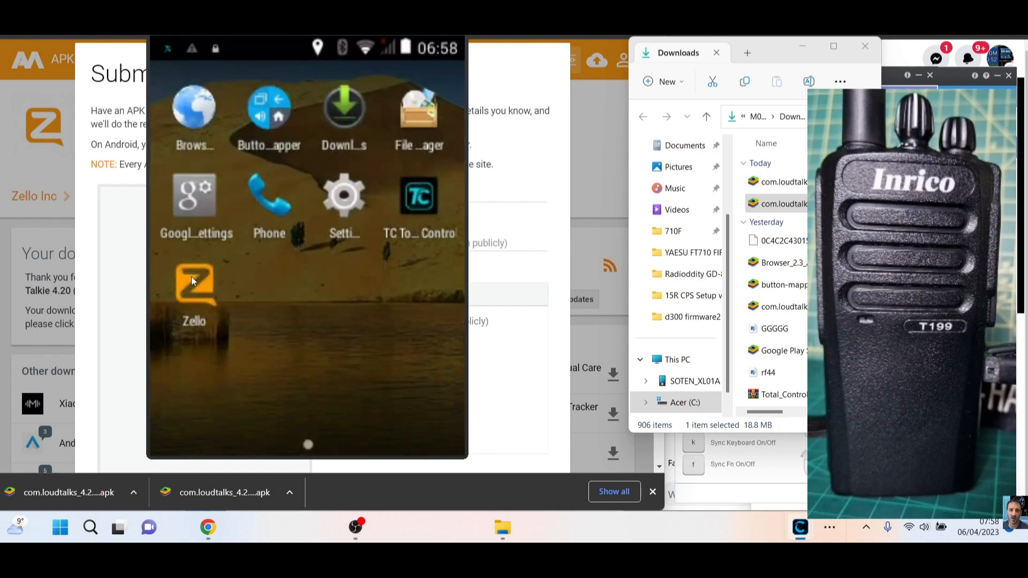
pyautogui.click(194, 284)
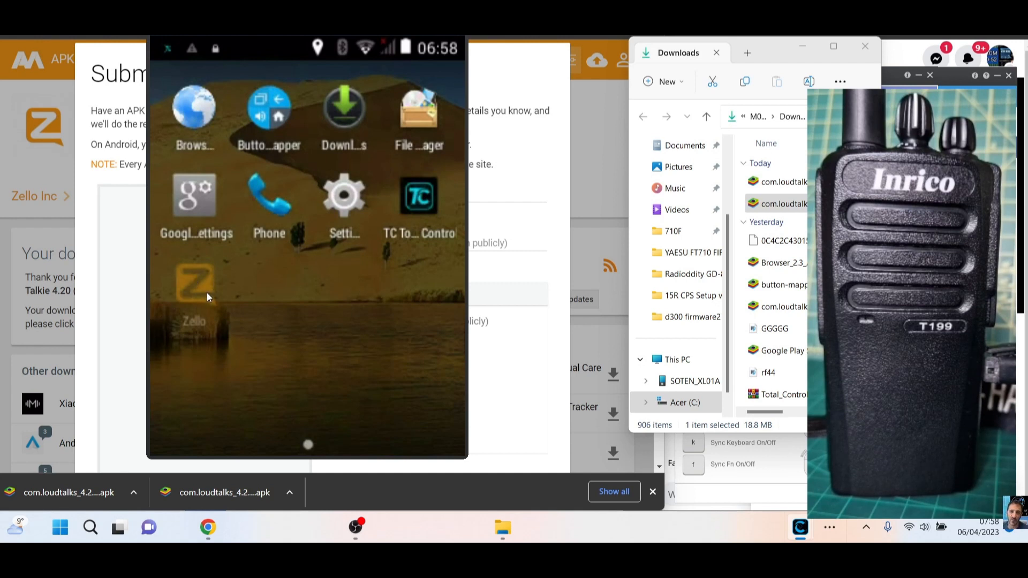
pyautogui.click(193, 288)
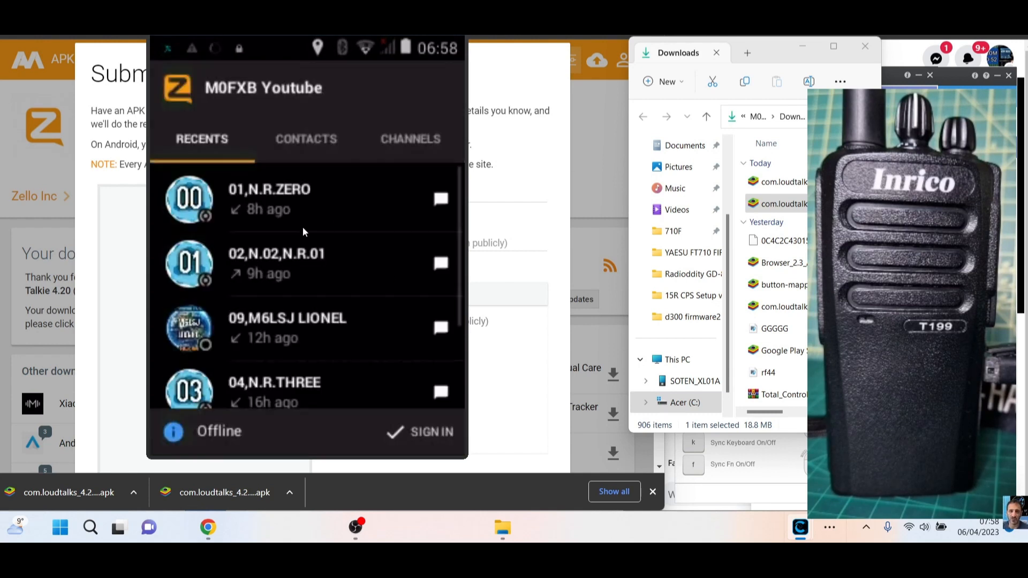
# - Open the 02,N.02,N.R.01 channel's talk screen from the recents list
pyautogui.click(431, 431)
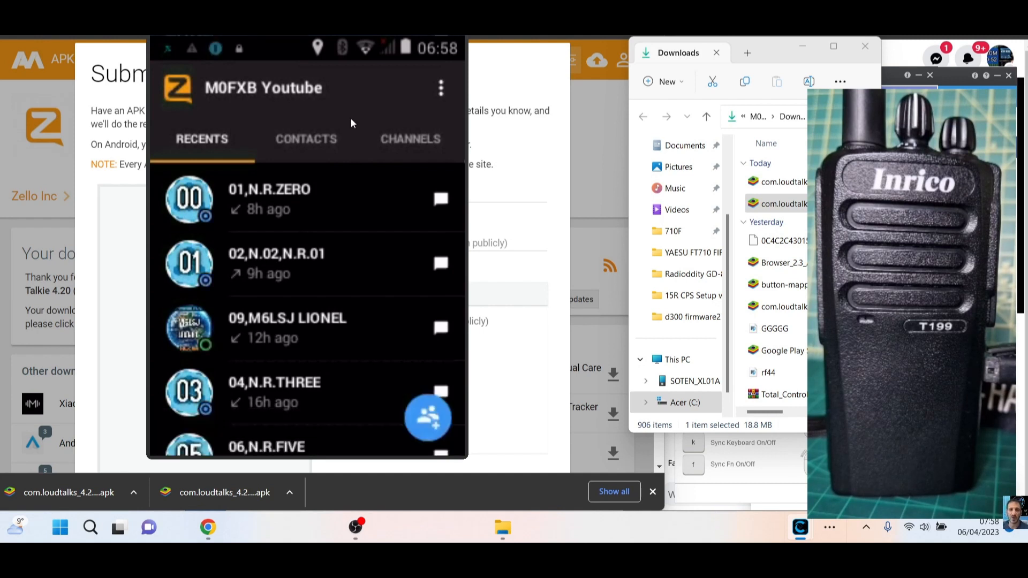
pyautogui.moveTo(316, 227)
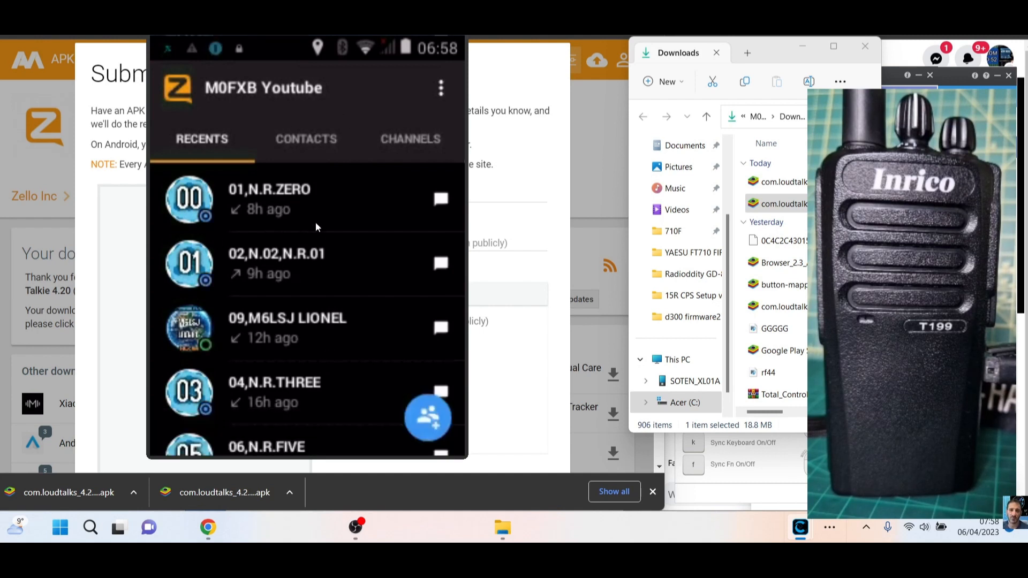
pyautogui.moveTo(255, 267)
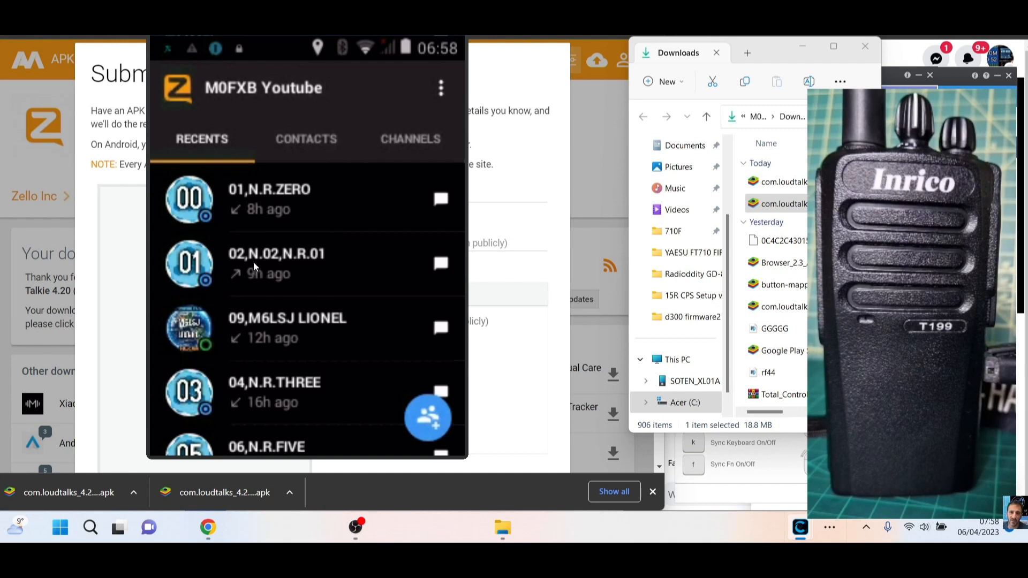
pyautogui.click(276, 263)
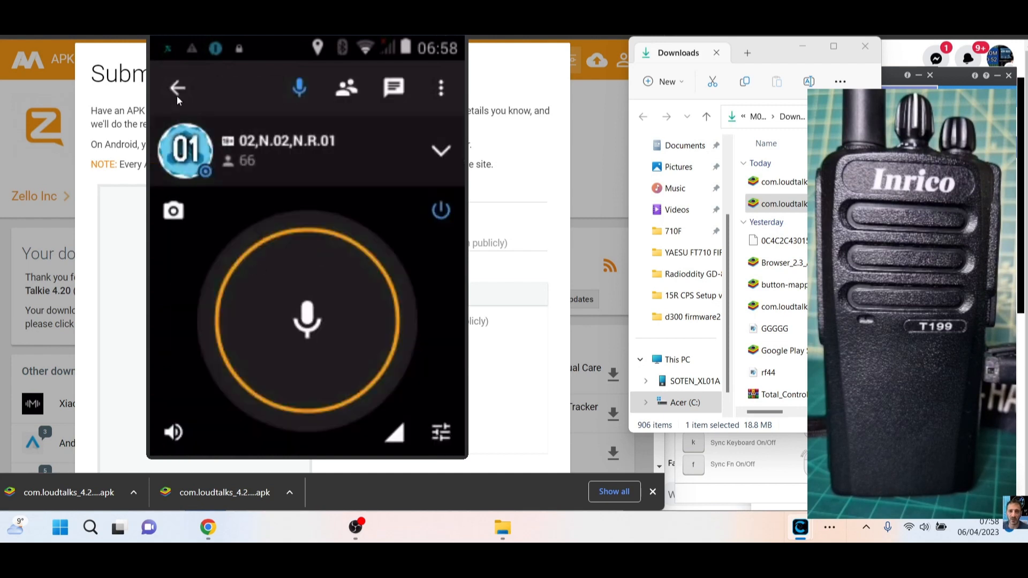
pyautogui.click(178, 88)
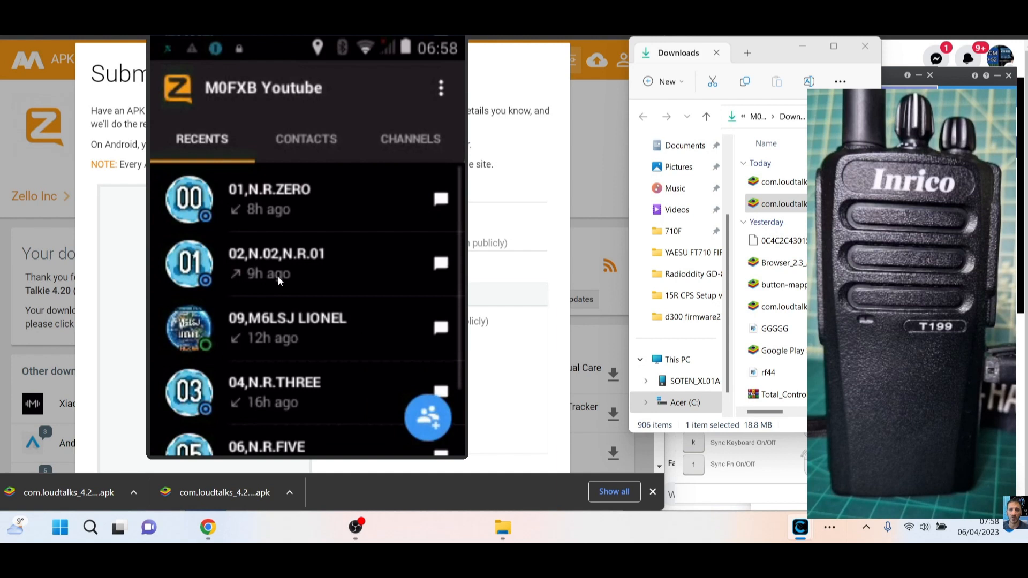
pyautogui.click(275, 263)
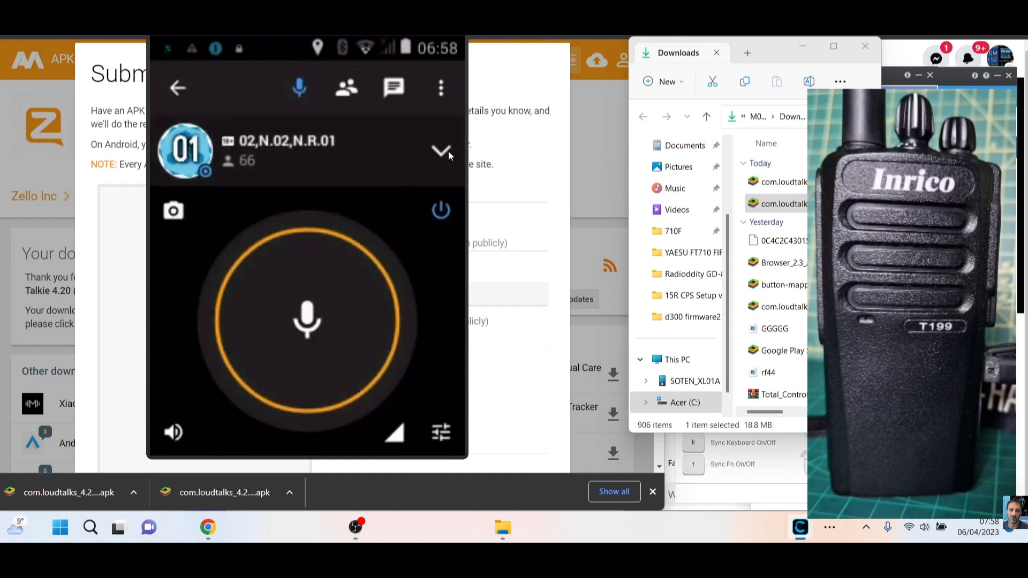
# - Bring up the Rename channel dialog for 02,N.02,N.R.01
pyautogui.click(442, 151)
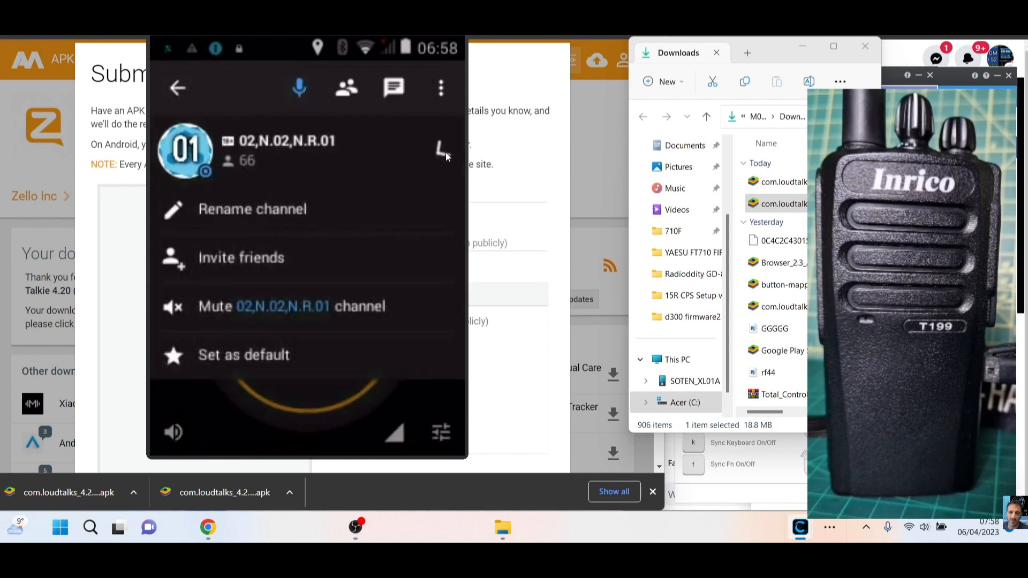
pyautogui.click(440, 151)
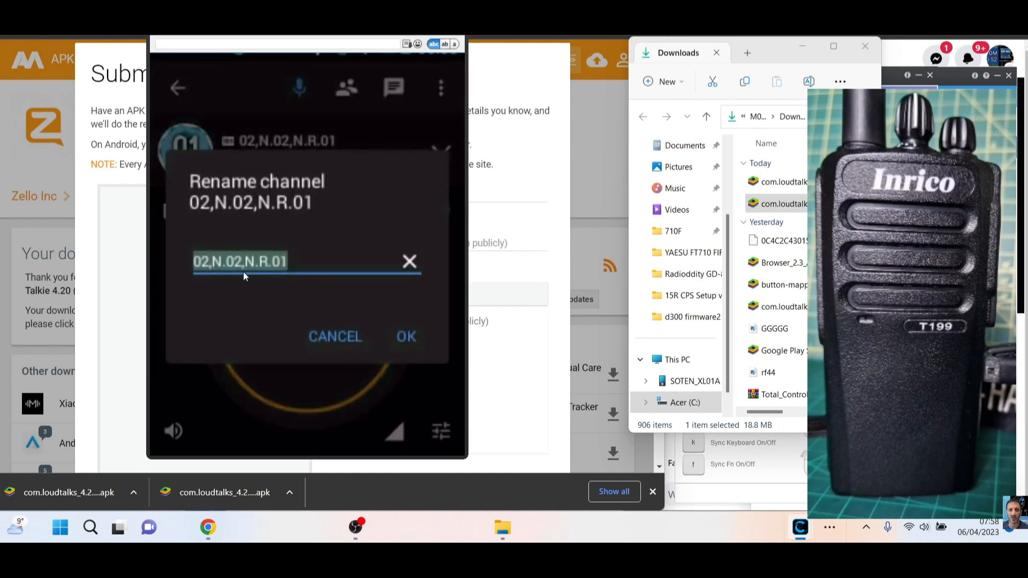
pyautogui.moveTo(216, 271)
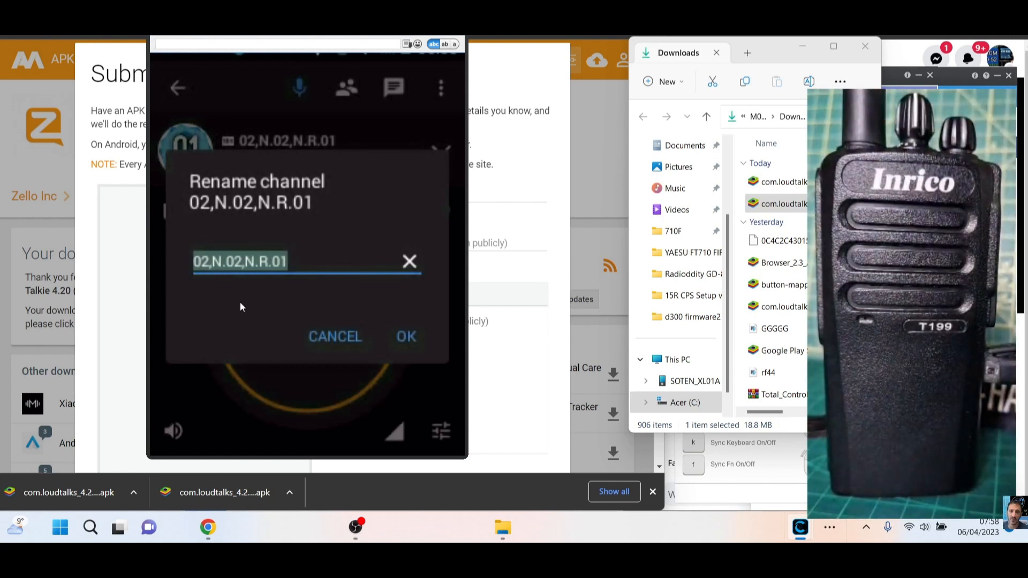
pyautogui.moveTo(250, 254)
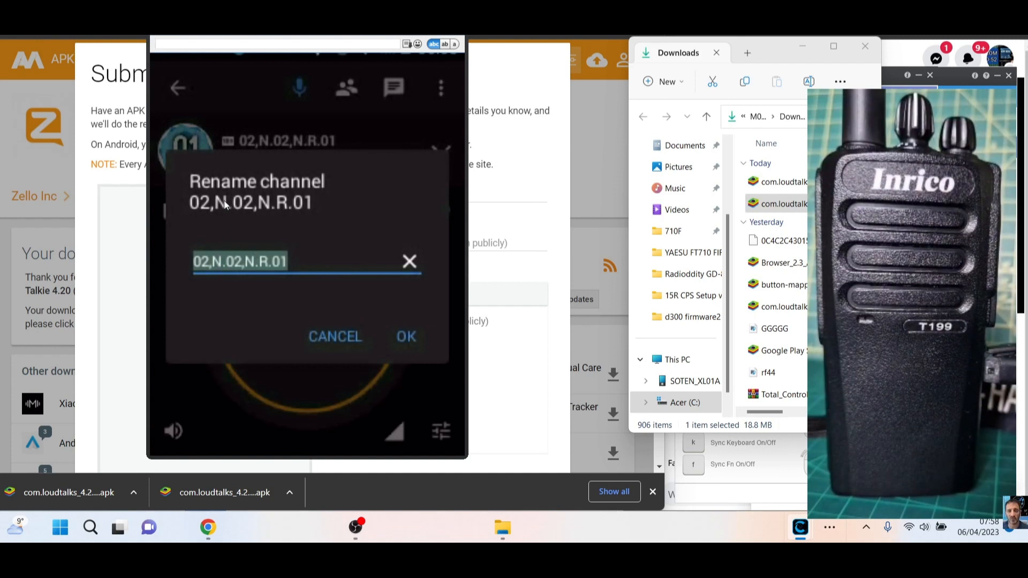
pyautogui.moveTo(207, 273)
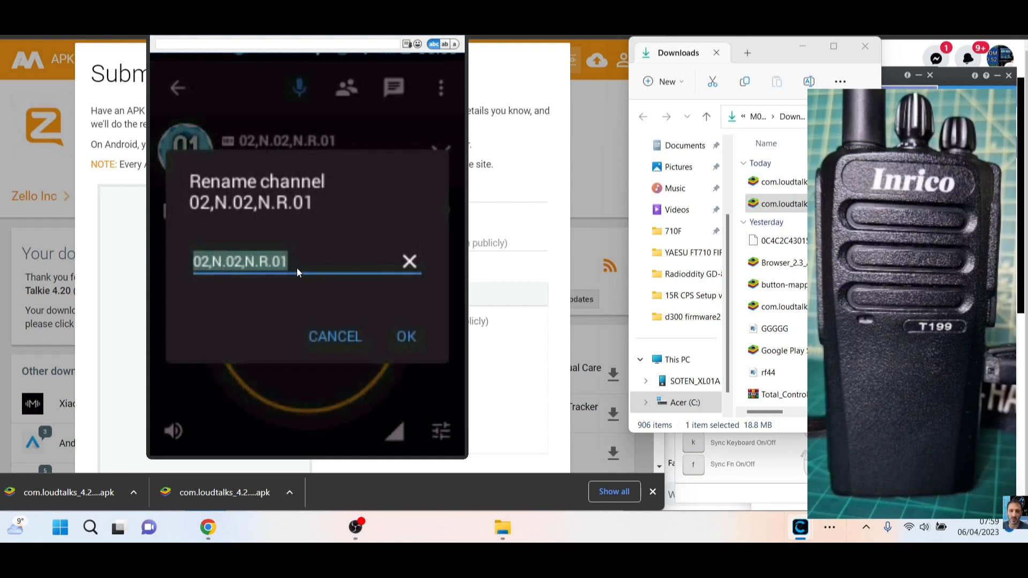
pyautogui.moveTo(212, 275)
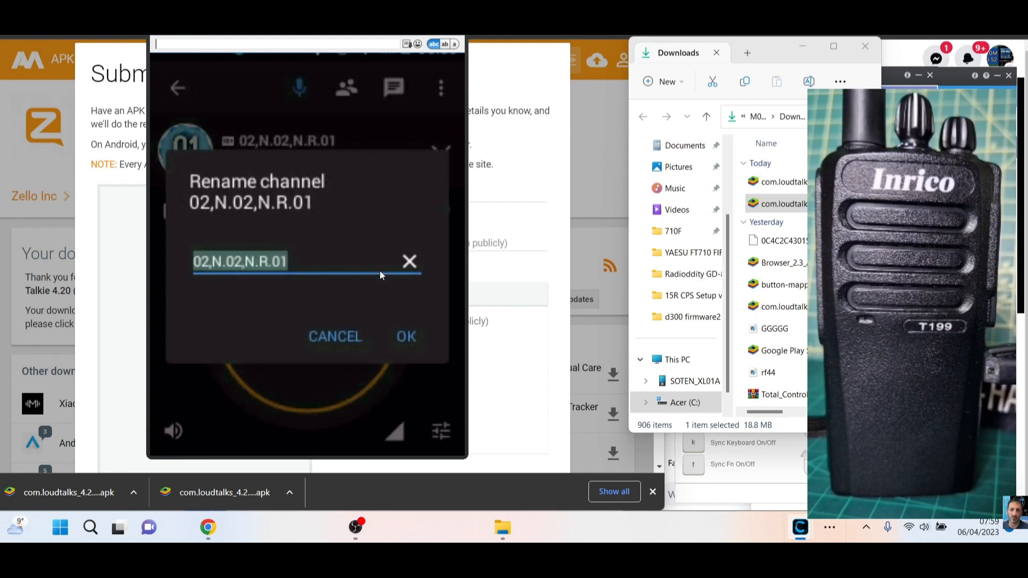
# - Clear the name field, confirm the rename, and go back to the main channel lists
pyautogui.click(409, 262)
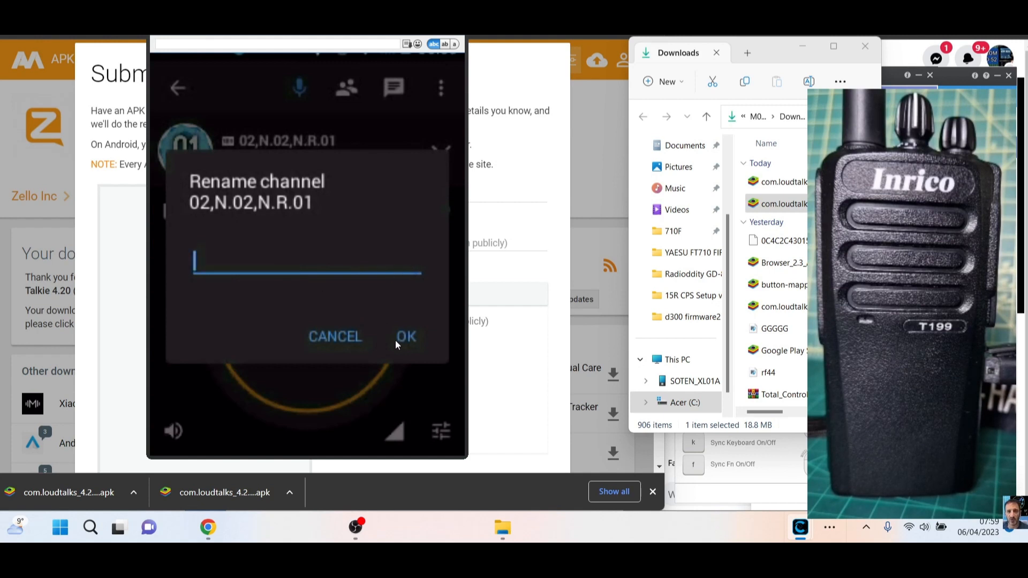
pyautogui.click(406, 337)
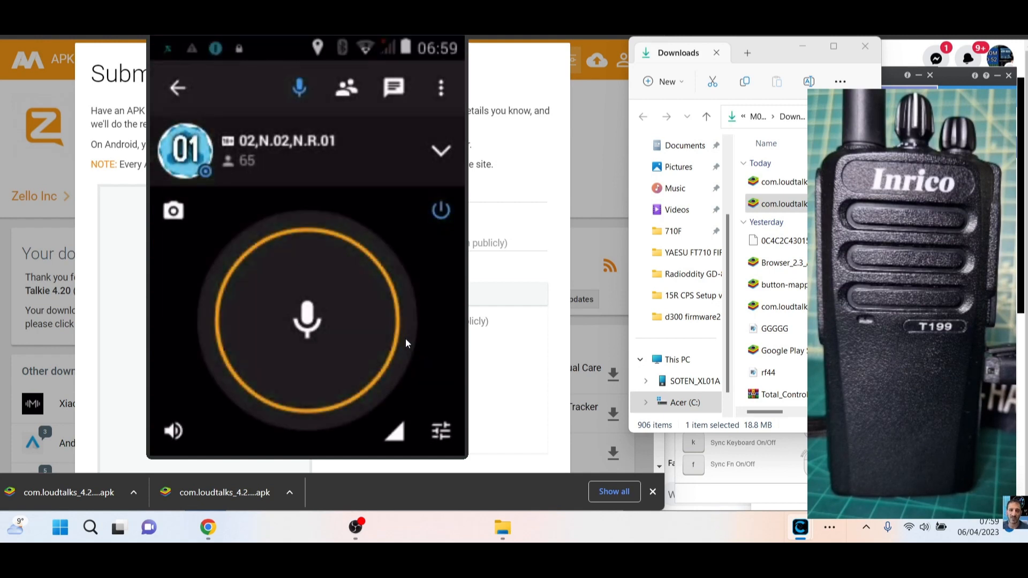
pyautogui.click(177, 86)
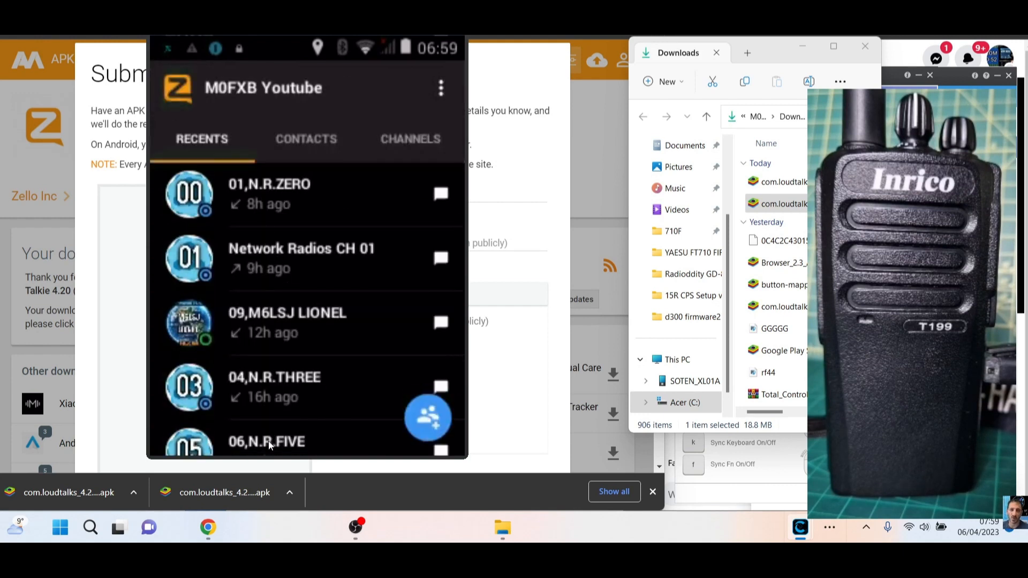
# - Show the Channels tab listing 01,N.R.ZERO, 04,N.R.THREE and others
pyautogui.click(266, 441)
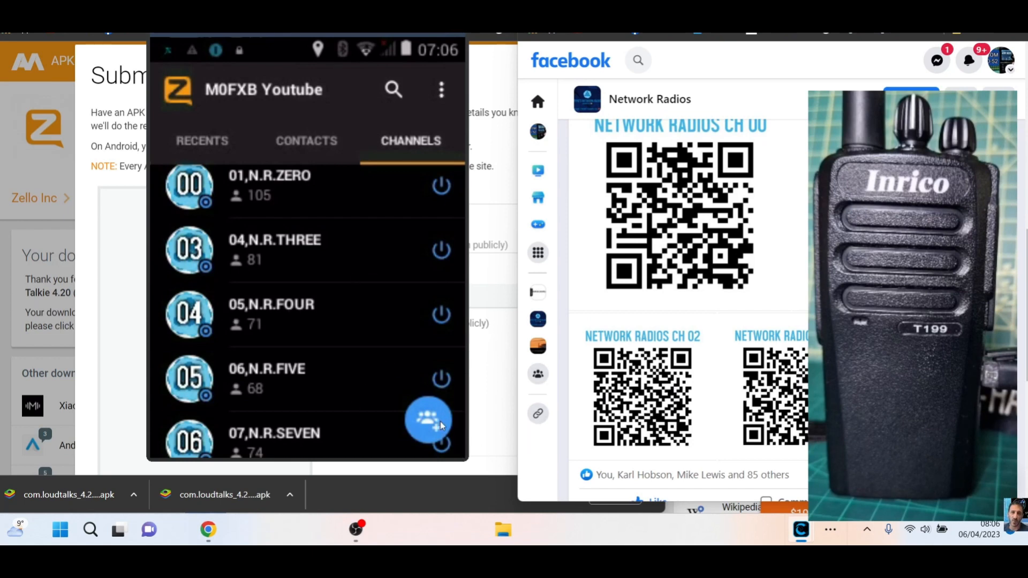
# - Search Zello for the channel 'NETWORK RADIOS CH 00' via Find a channel
pyautogui.click(427, 421)
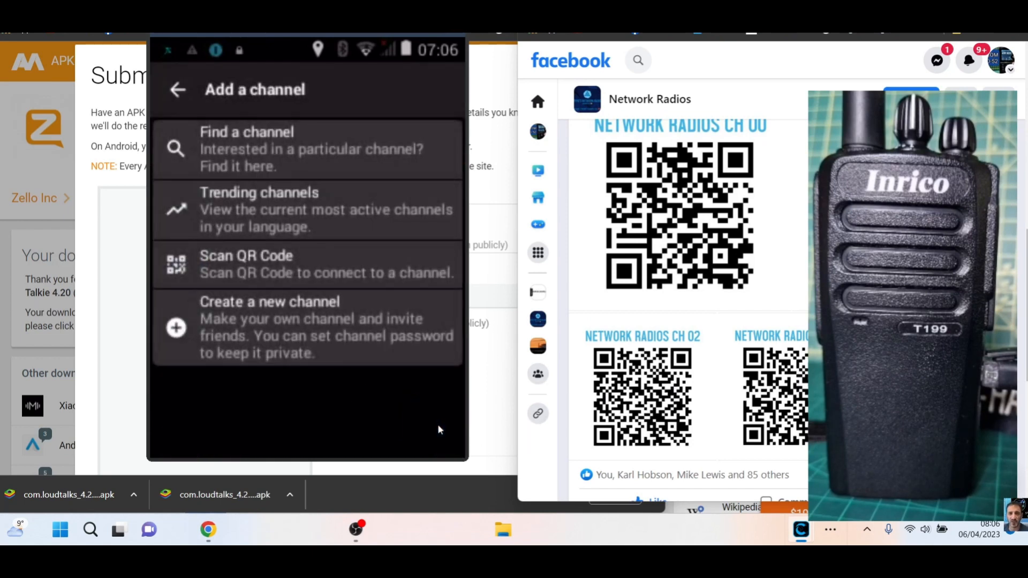
pyautogui.click(248, 149)
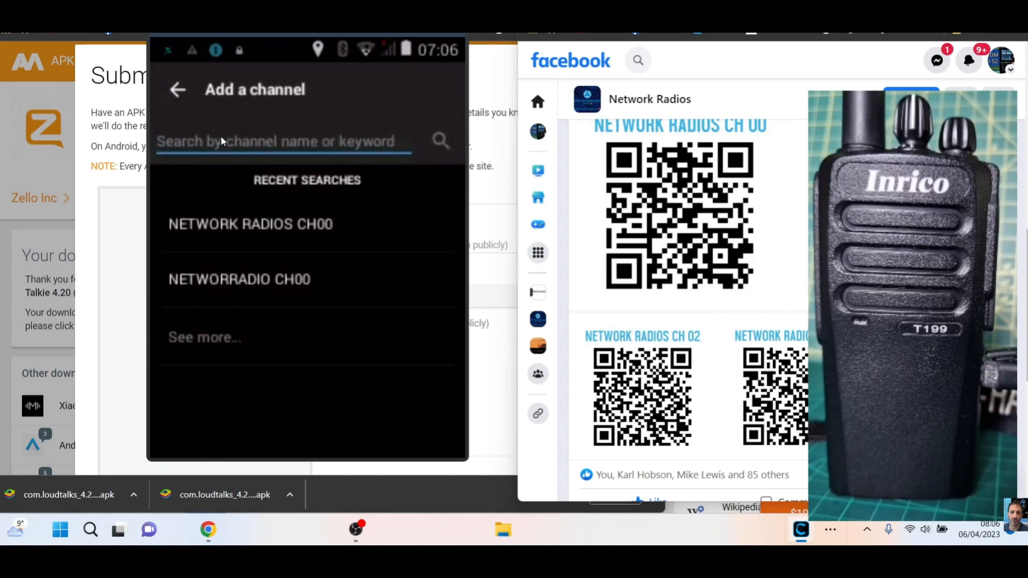
pyautogui.write('NETWORK RADIOS')
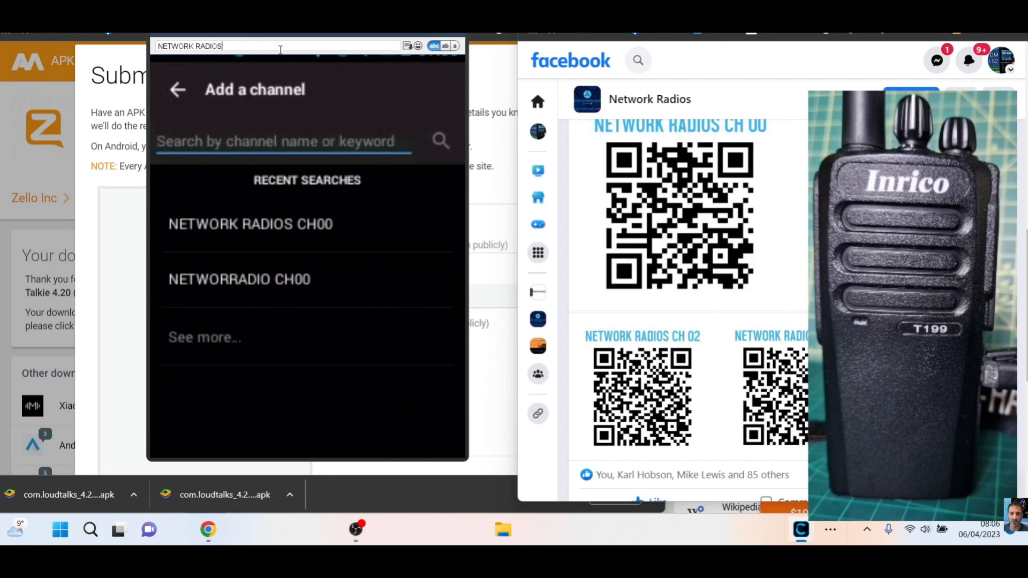
pyautogui.moveTo(239, 102)
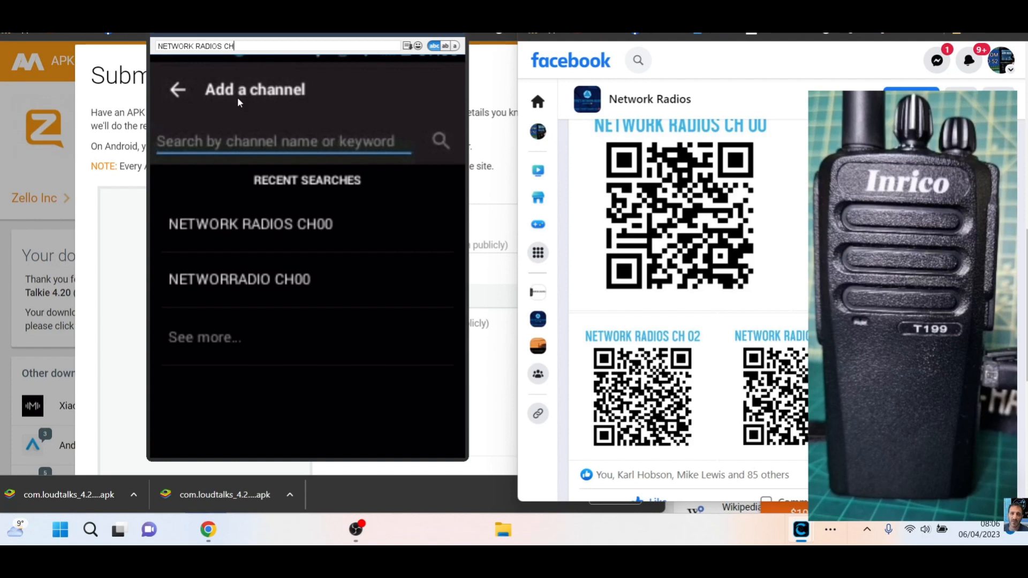
pyautogui.write('00')
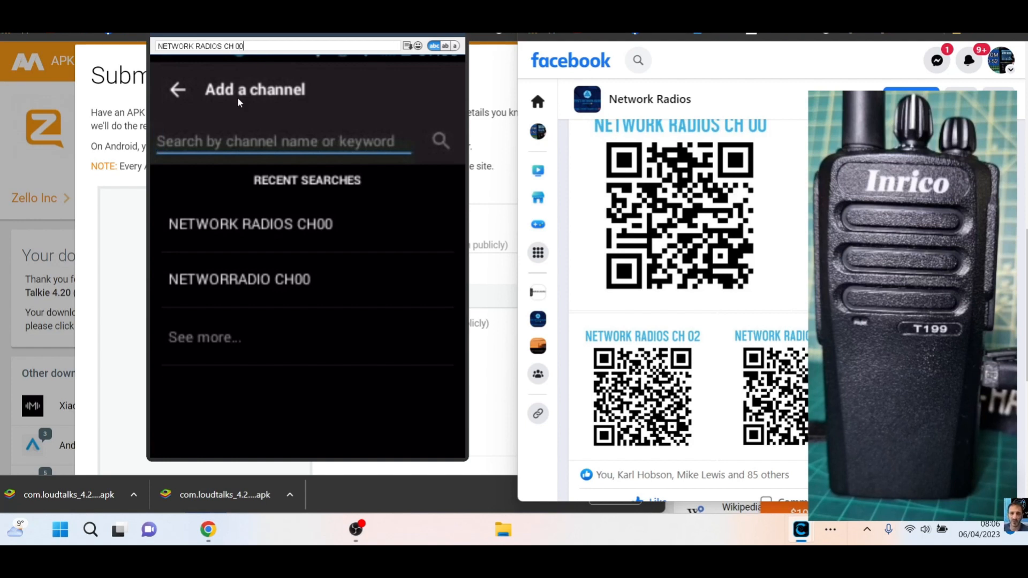
pyautogui.moveTo(433, 147)
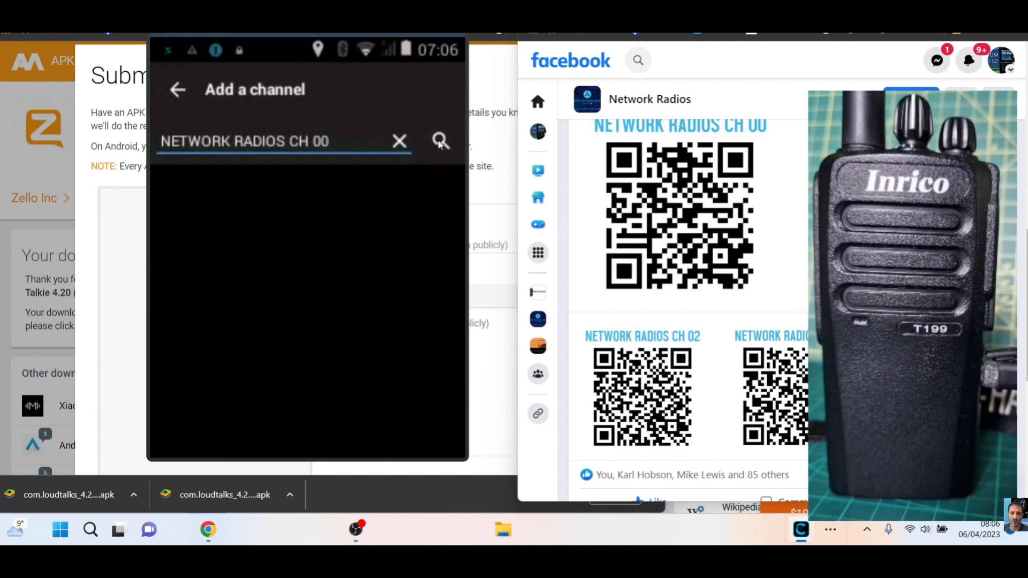
pyautogui.click(440, 141)
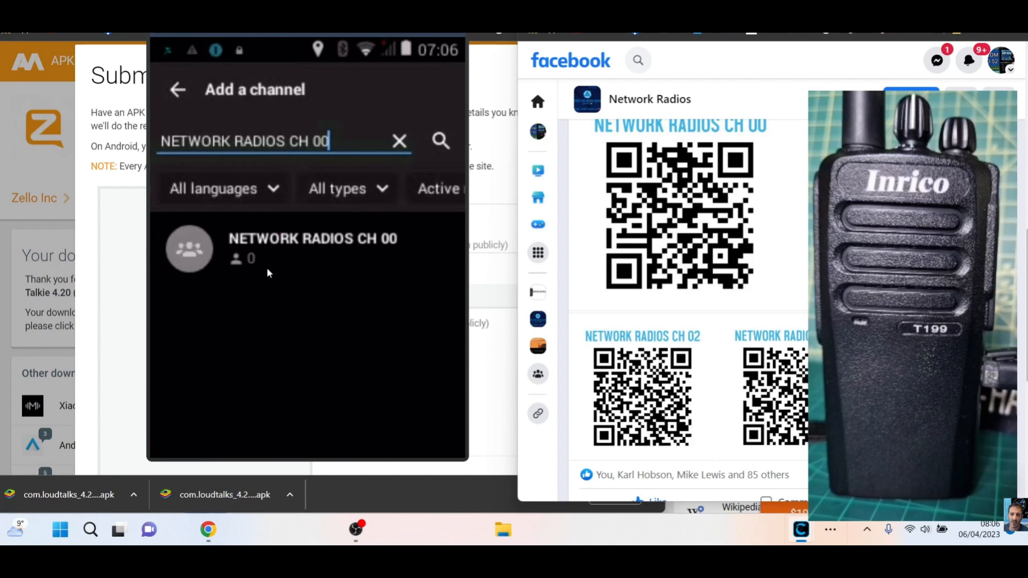
pyautogui.moveTo(243, 334)
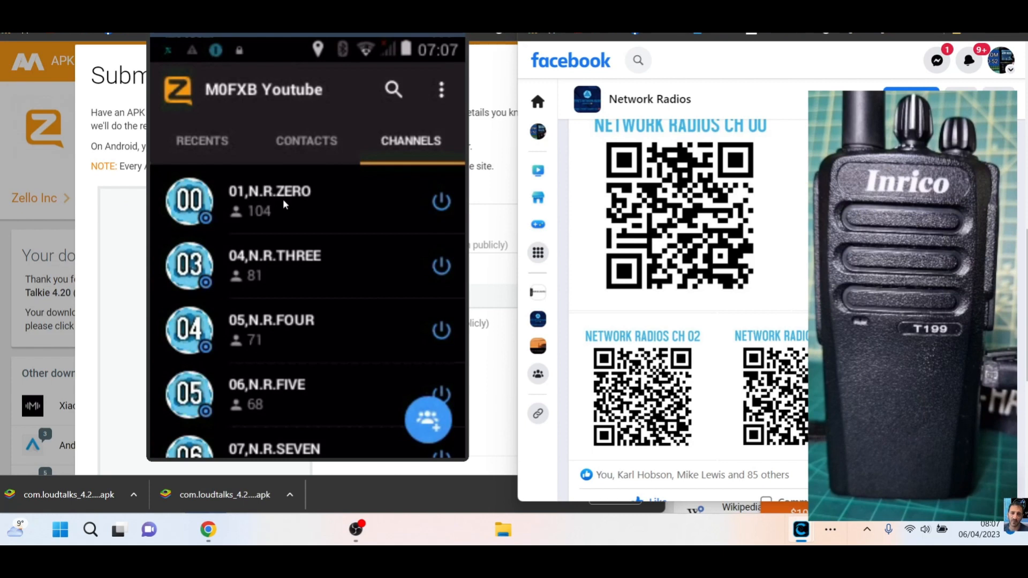
# - Open channel 01,N.R.ZERO's rename dialog and confirm the name unchanged
pyautogui.click(269, 200)
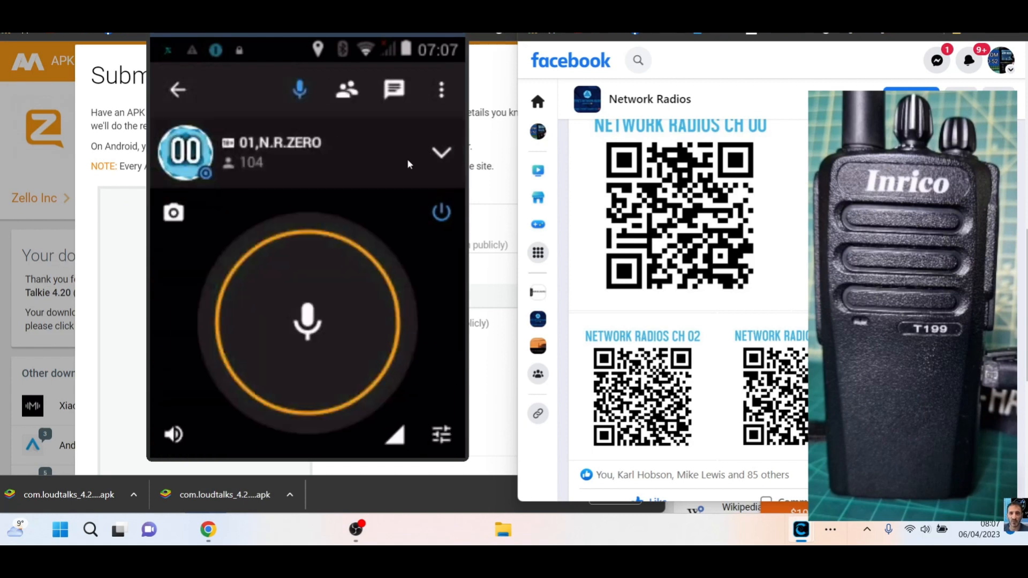
pyautogui.click(442, 152)
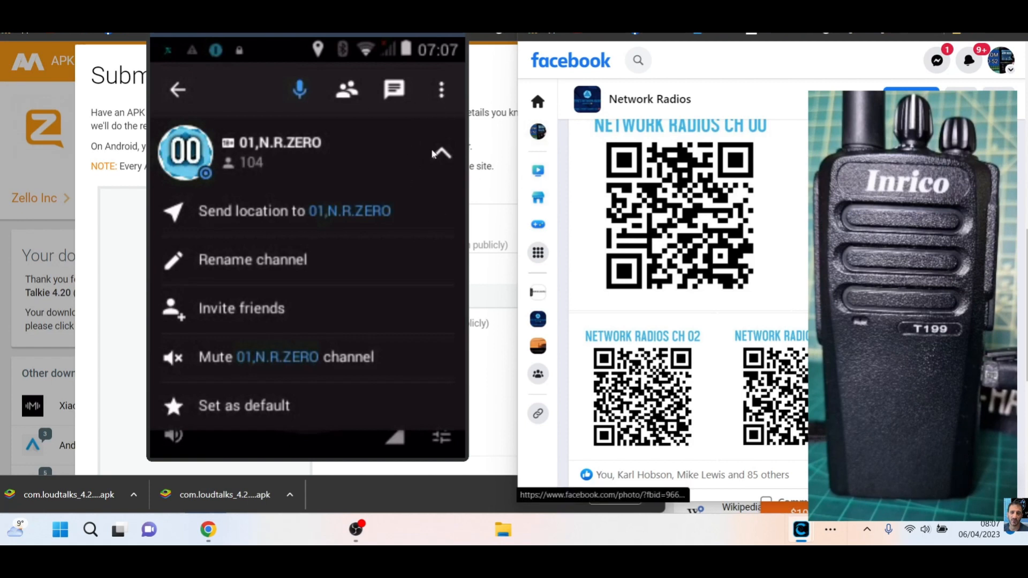
pyautogui.click(253, 260)
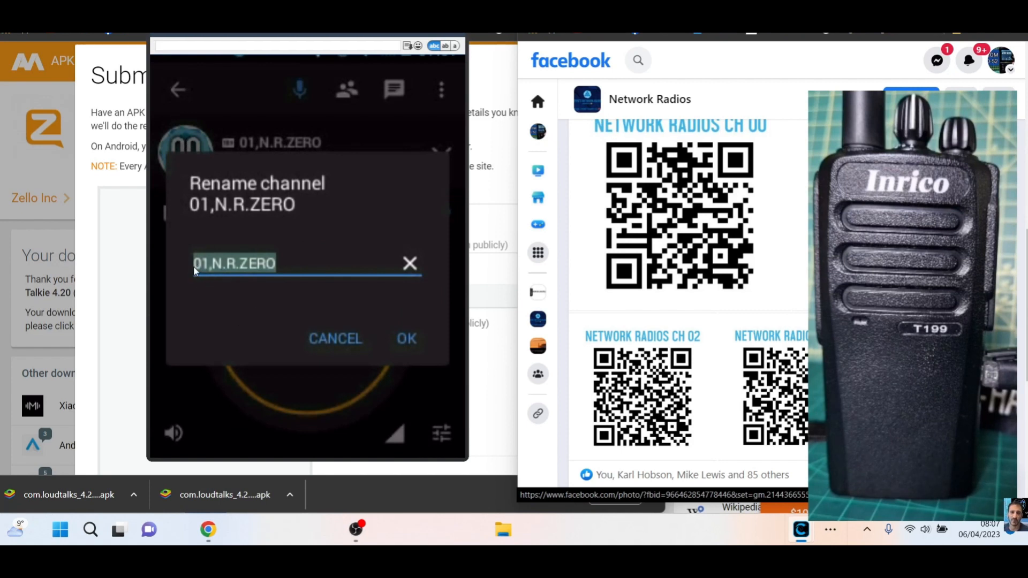
pyautogui.moveTo(200, 275)
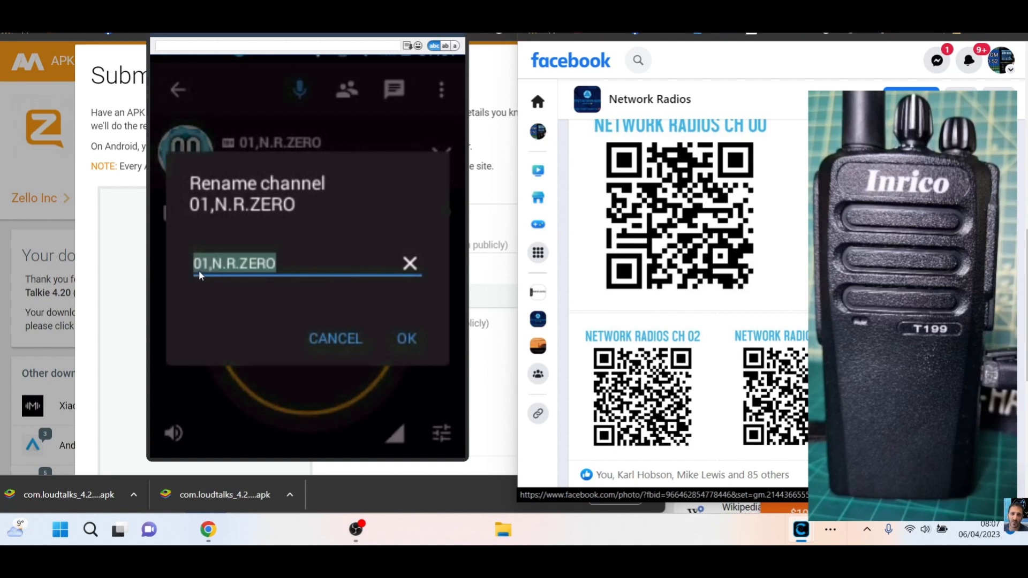
pyautogui.moveTo(198, 283)
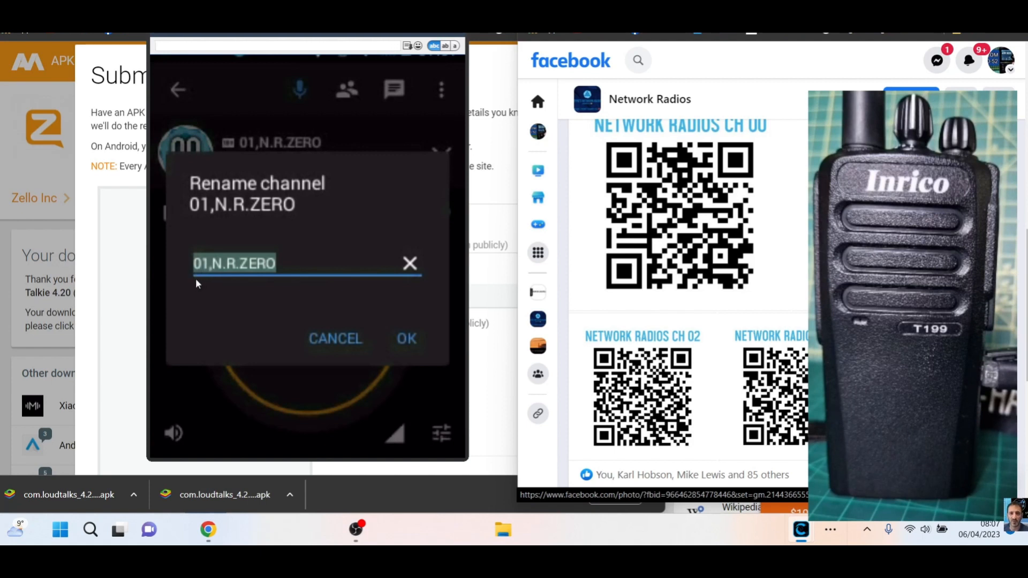
pyautogui.moveTo(195, 284)
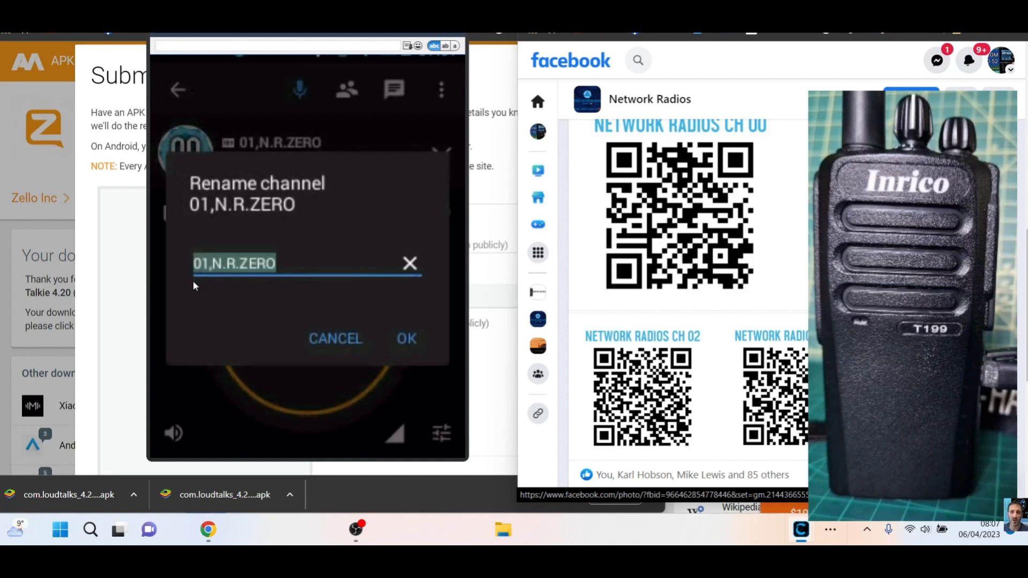
pyautogui.moveTo(206, 278)
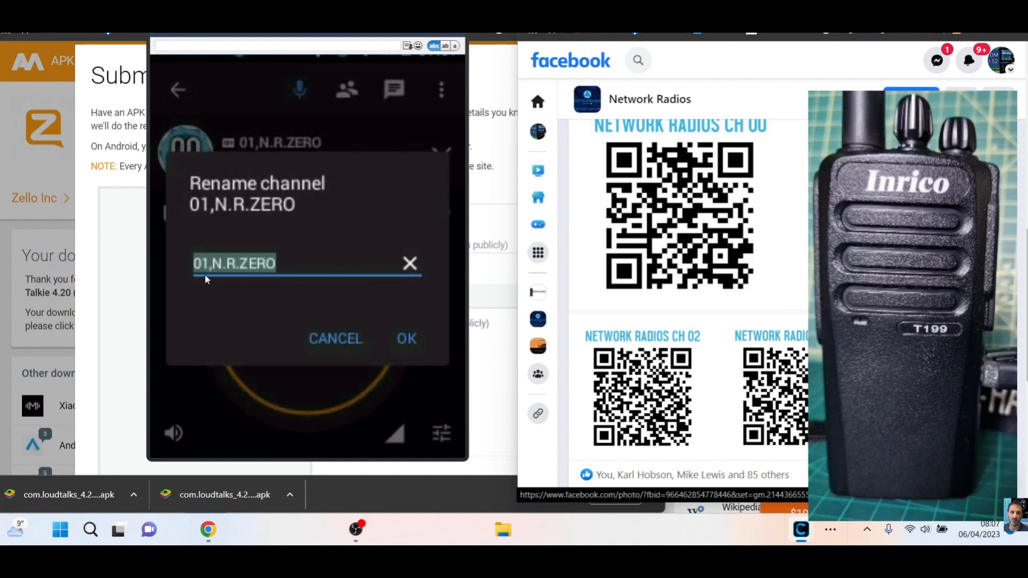
pyautogui.moveTo(220, 273)
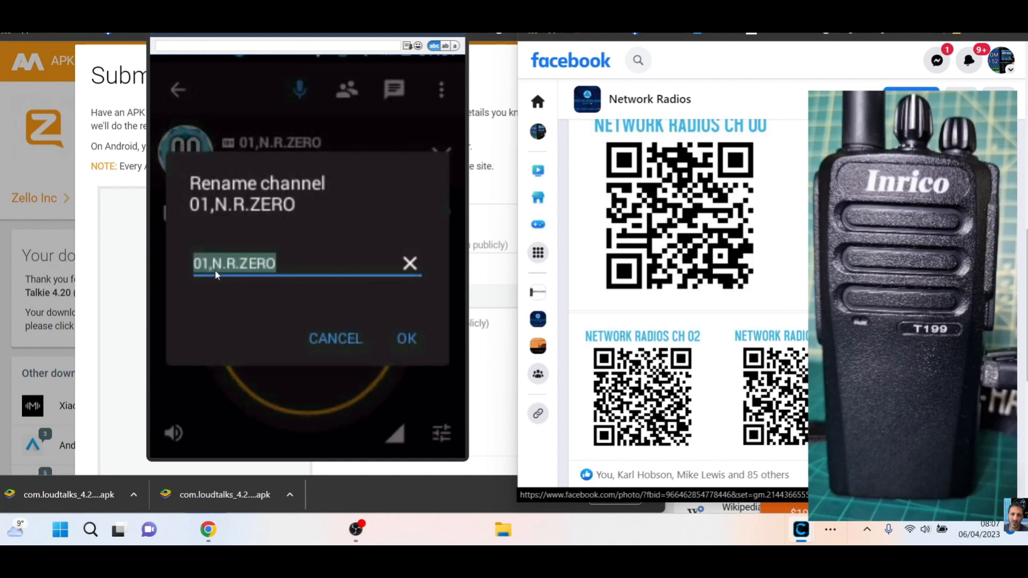
pyautogui.moveTo(256, 303)
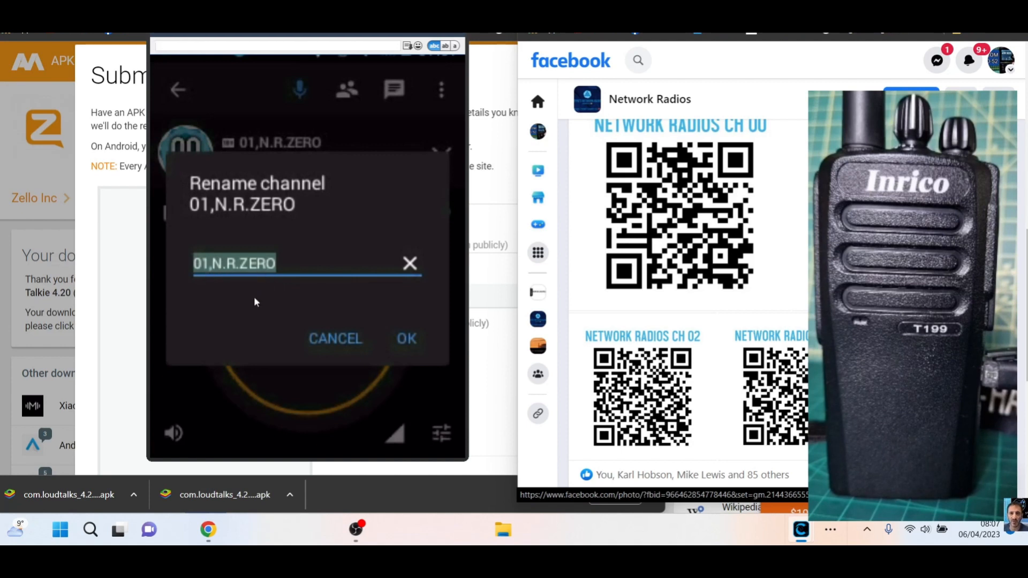
pyautogui.moveTo(210, 282)
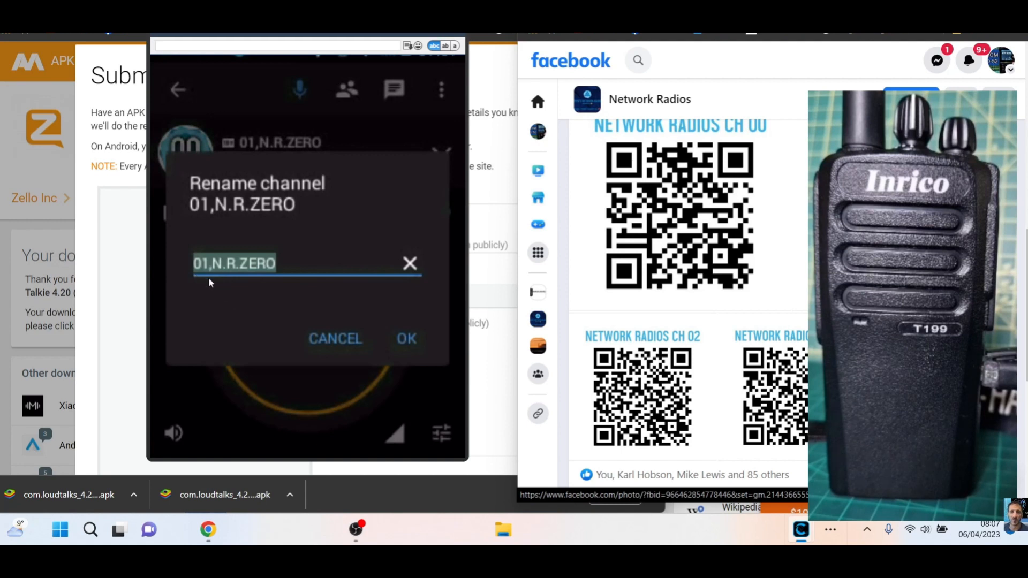
pyautogui.moveTo(279, 302)
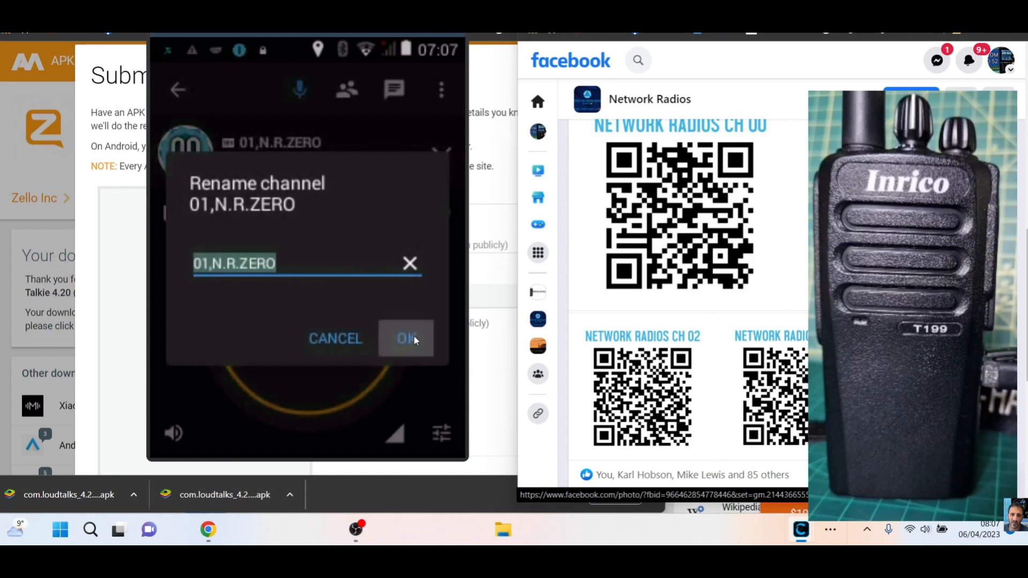
pyautogui.click(405, 338)
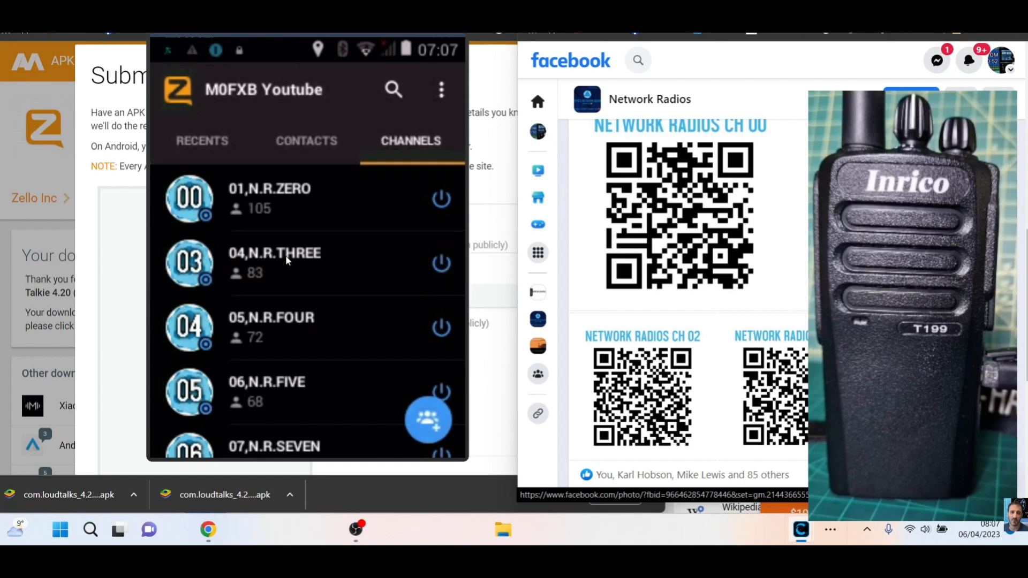
# - Clear channel 04,N.R.THREE's custom name so it reverts to Network Radios CH 03
pyautogui.click(274, 262)
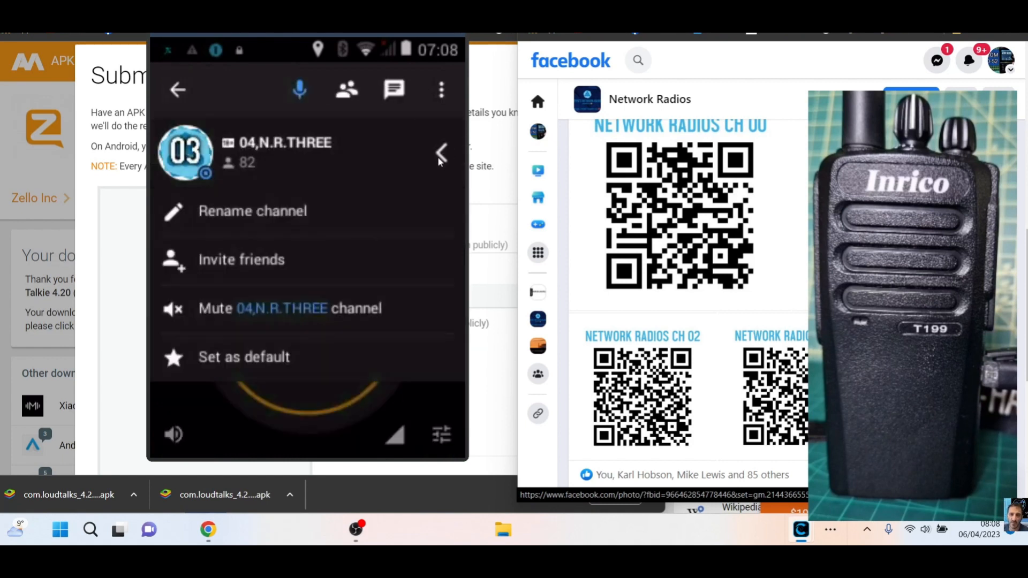
pyautogui.click(253, 211)
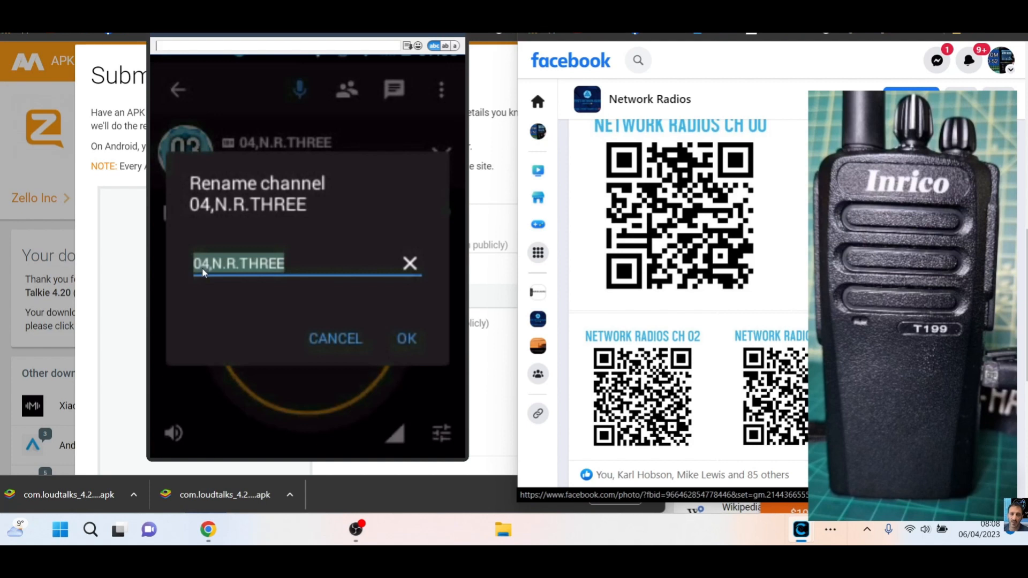
pyautogui.moveTo(220, 271)
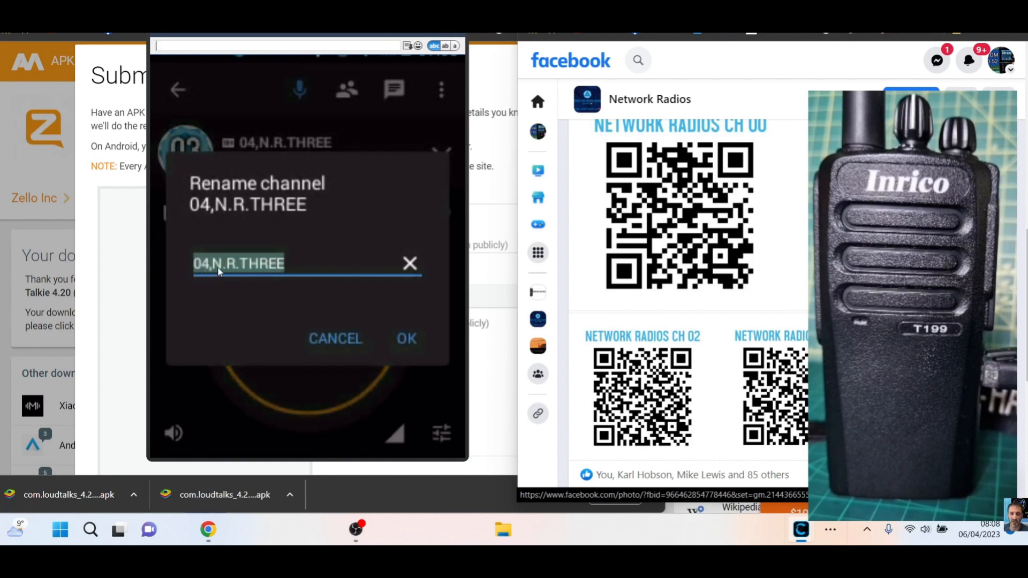
pyautogui.click(410, 263)
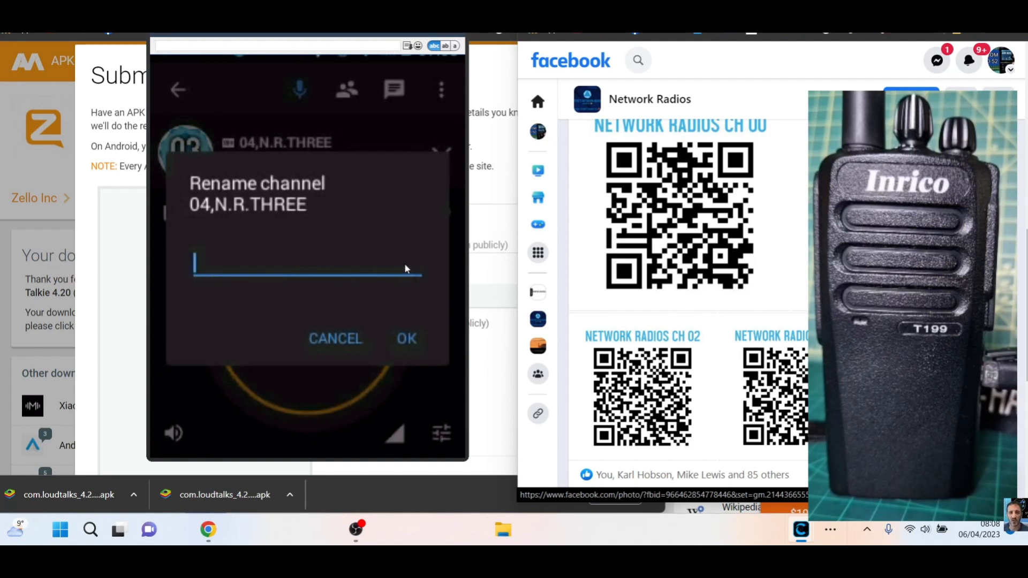
pyautogui.click(336, 338)
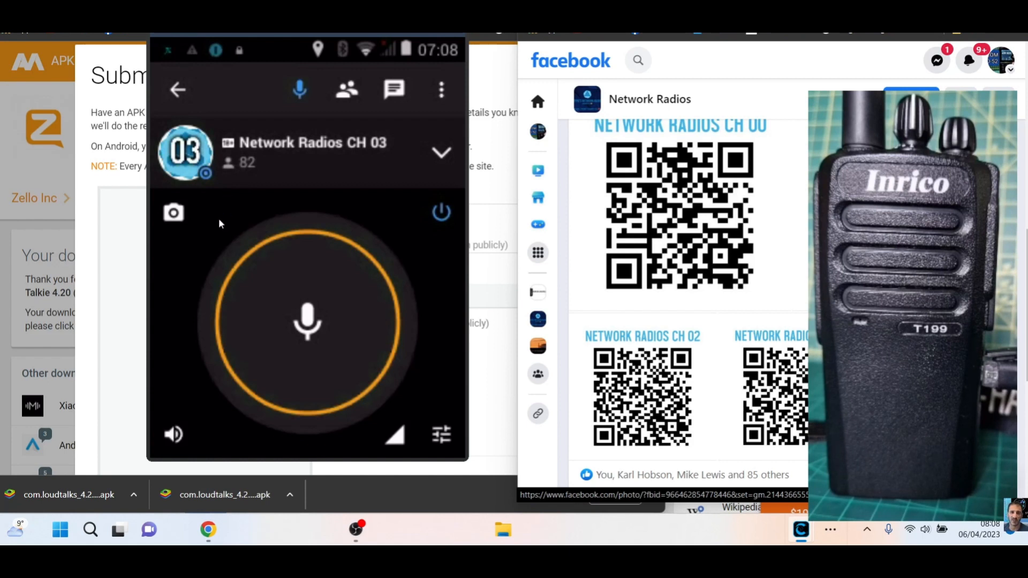
pyautogui.moveTo(194, 149)
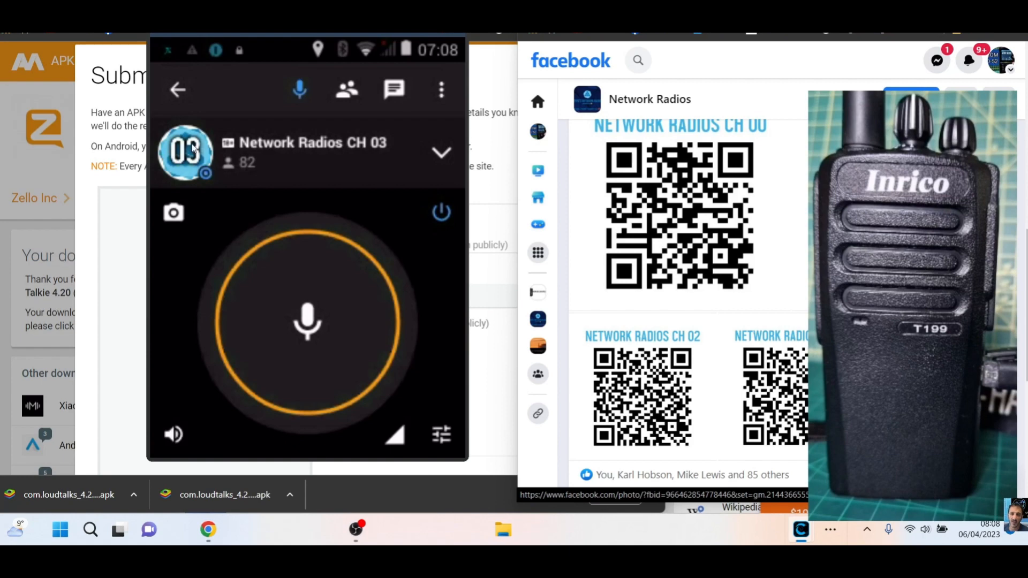
pyautogui.moveTo(172, 92)
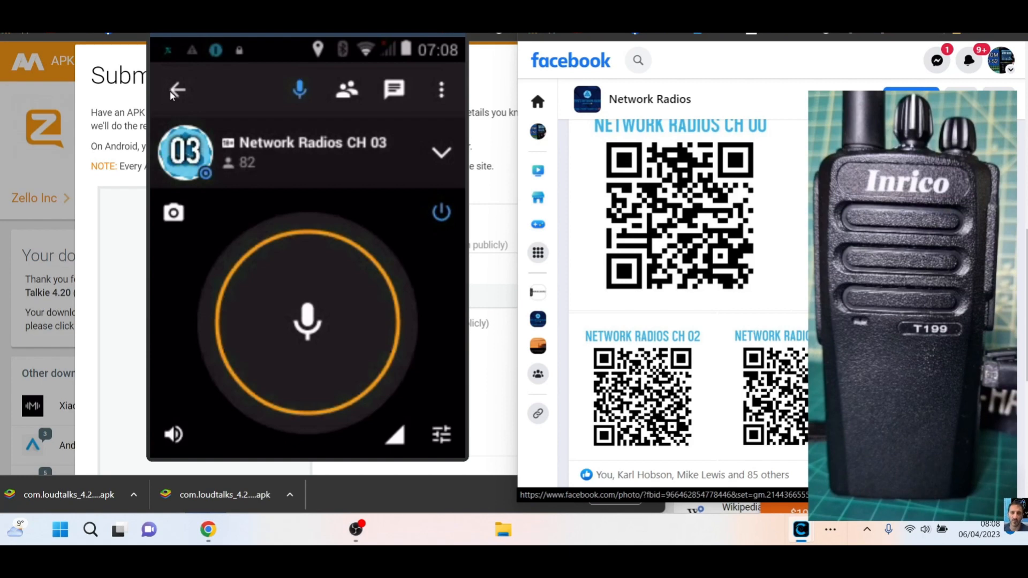
# - Return to the Channels list and open the 05,N.R.FOUR talk screen
pyautogui.click(178, 90)
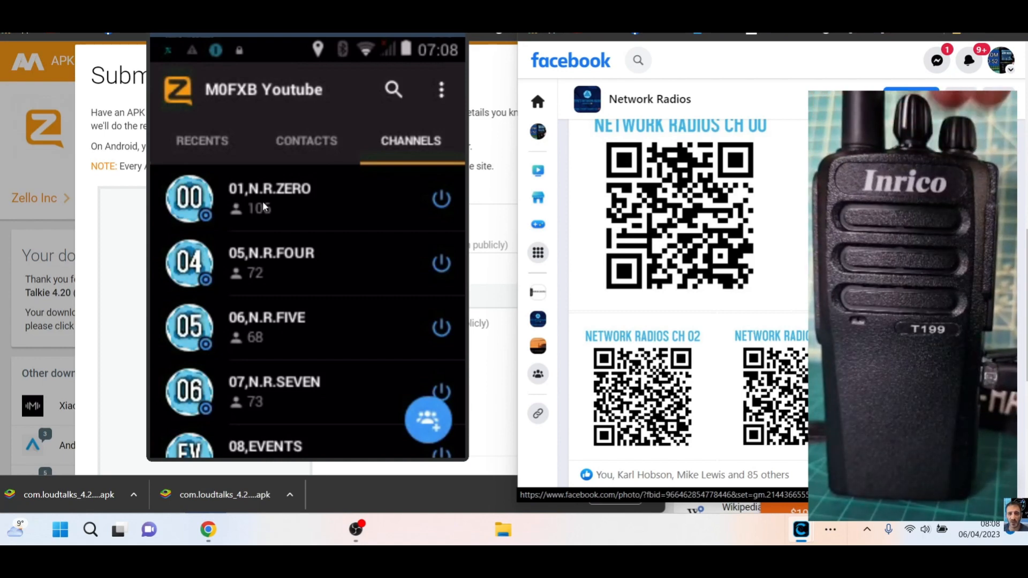
pyautogui.click(269, 197)
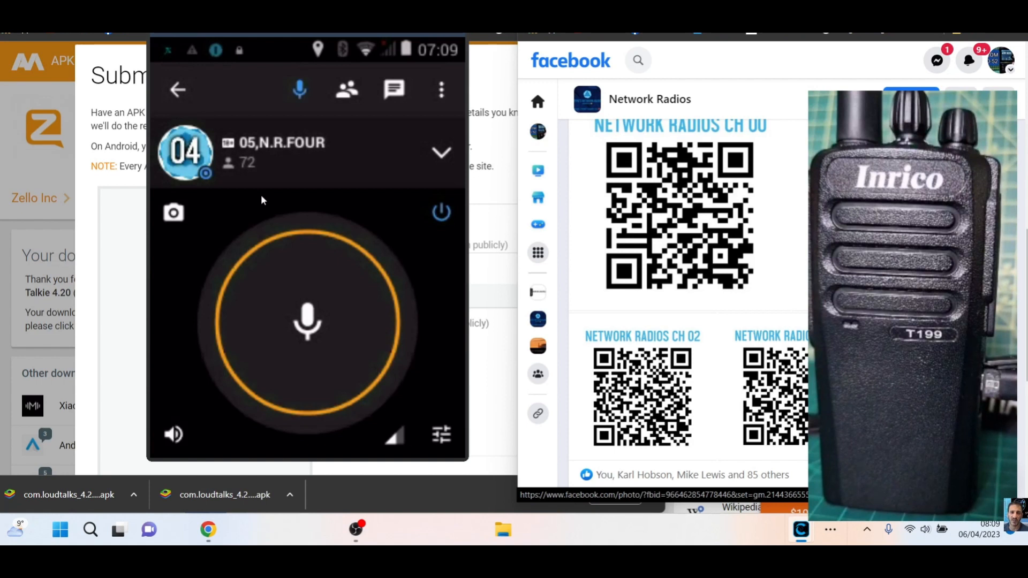
pyautogui.moveTo(243, 150)
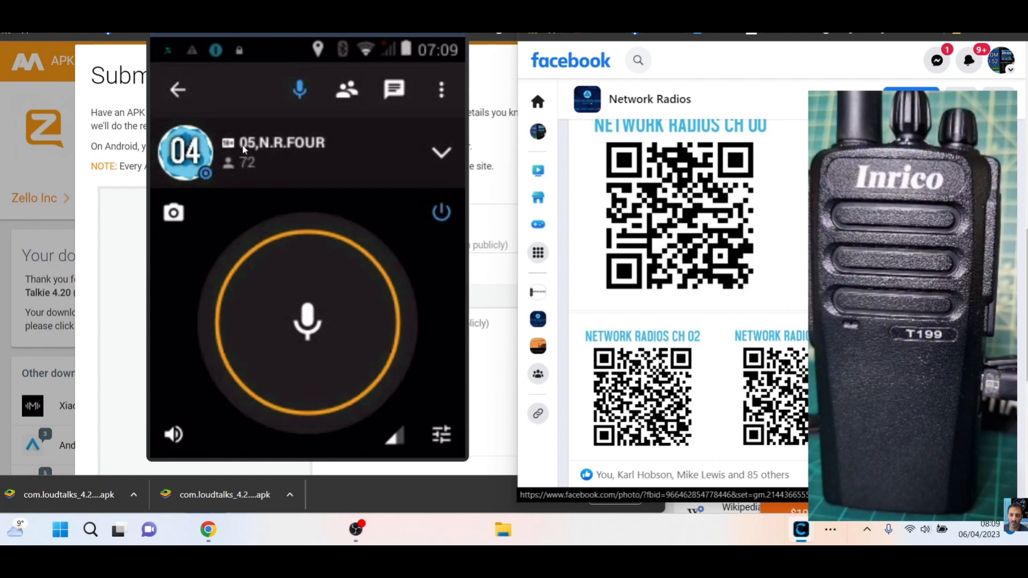
pyautogui.moveTo(176, 259)
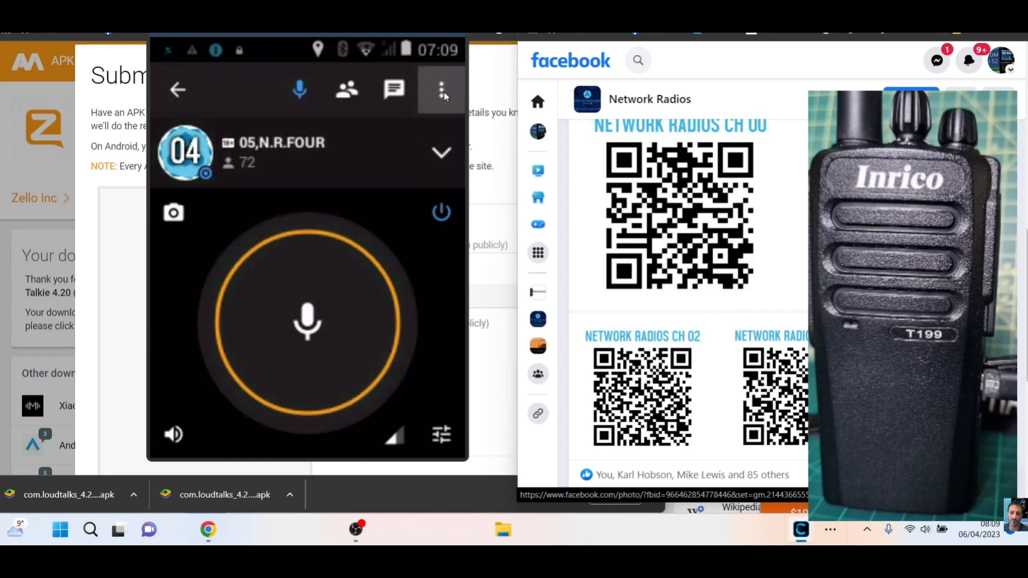
# - View the Options page, choose Solo from the Status menu, and return to Channels
pyautogui.click(442, 90)
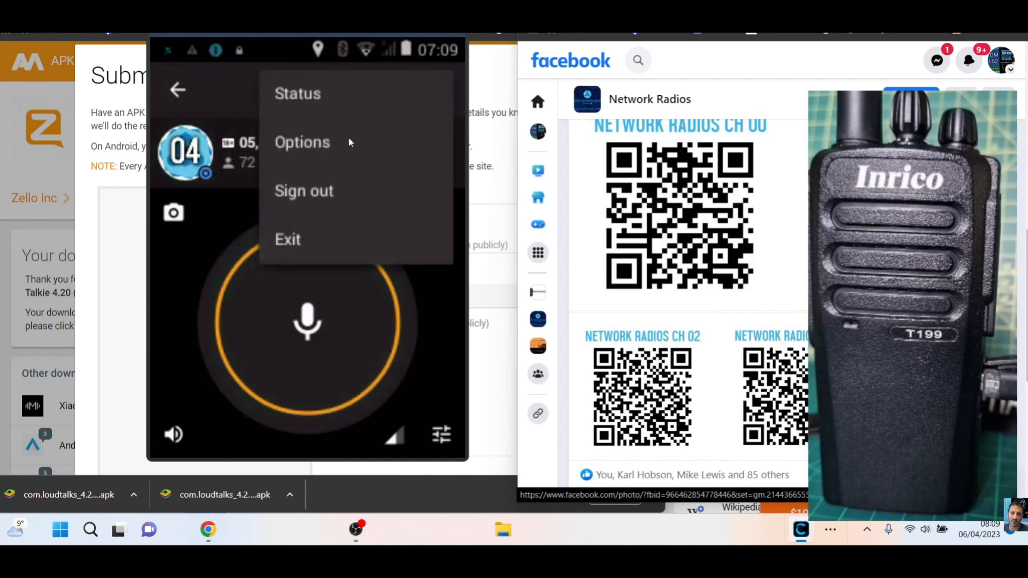
pyautogui.click(302, 143)
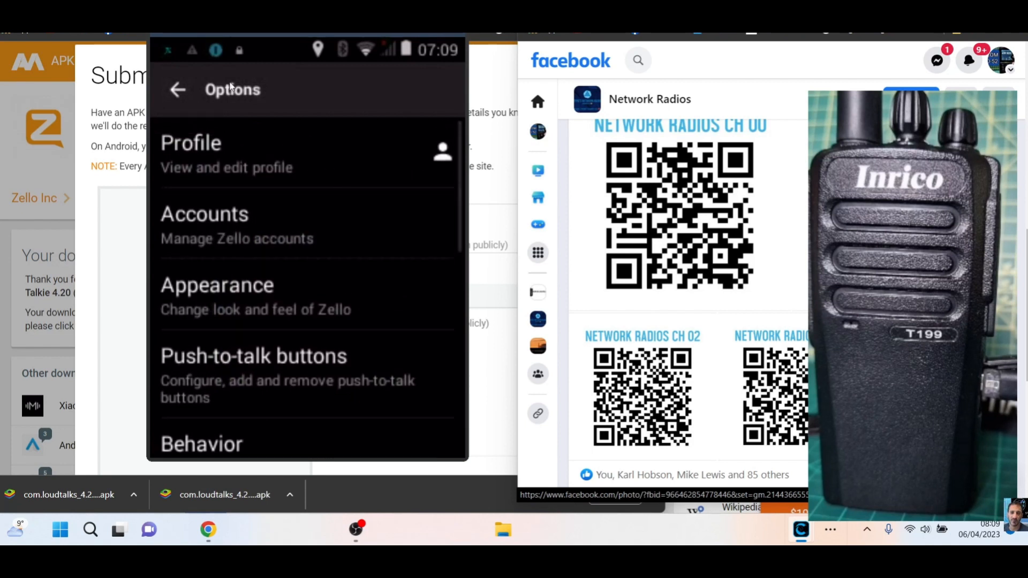
pyautogui.click(177, 90)
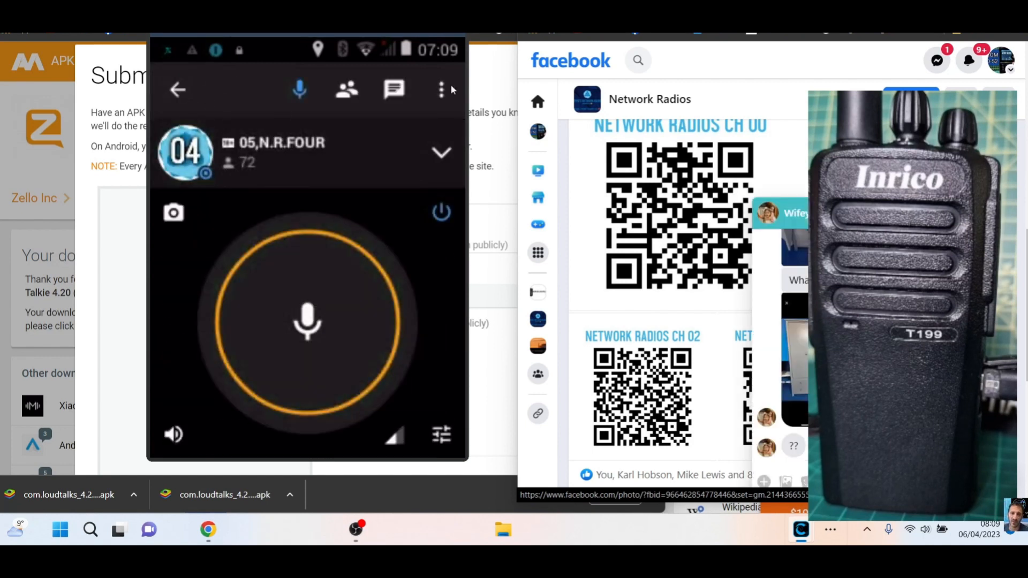
pyautogui.click(443, 90)
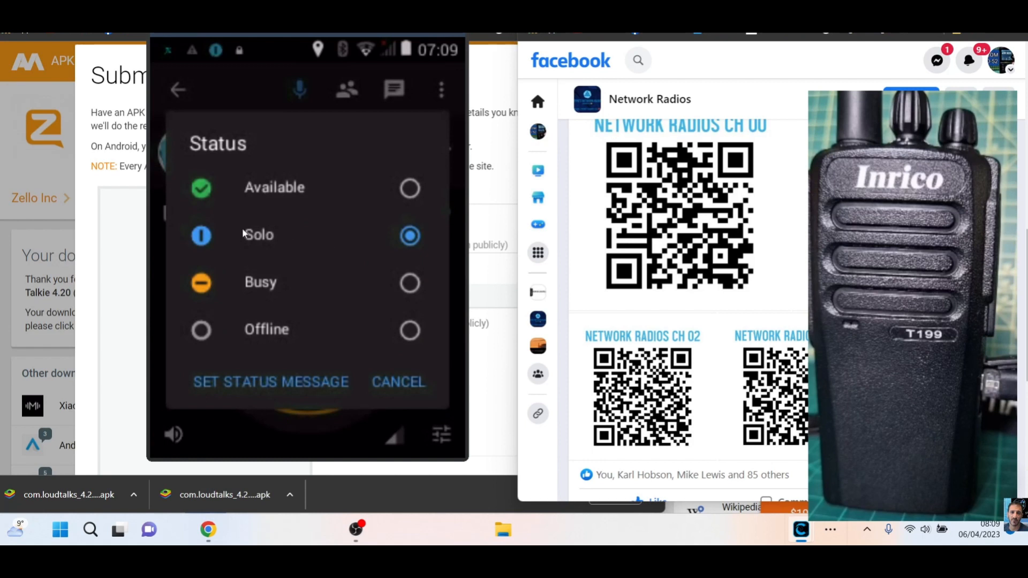
pyautogui.moveTo(212, 98)
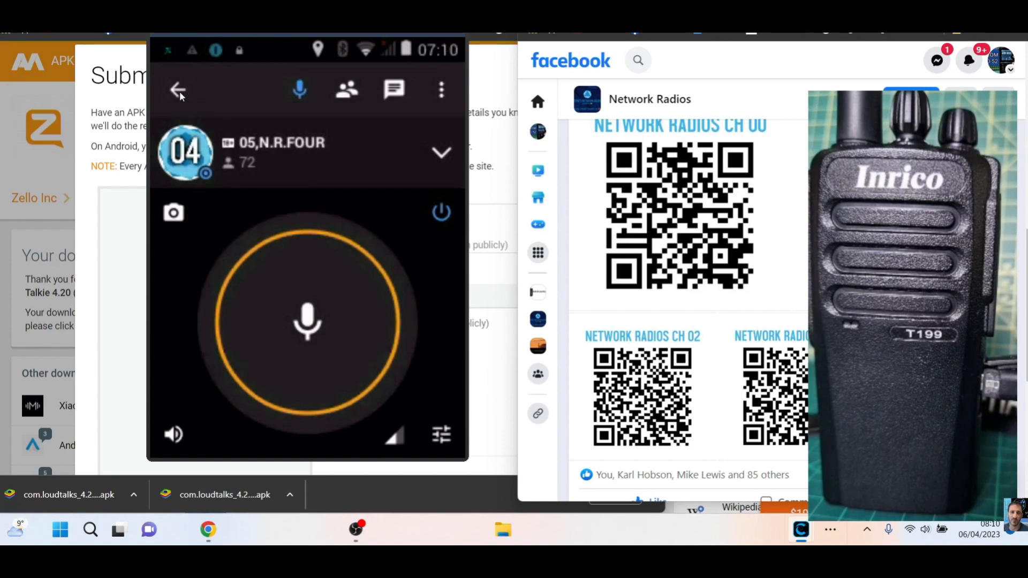
pyautogui.click(178, 90)
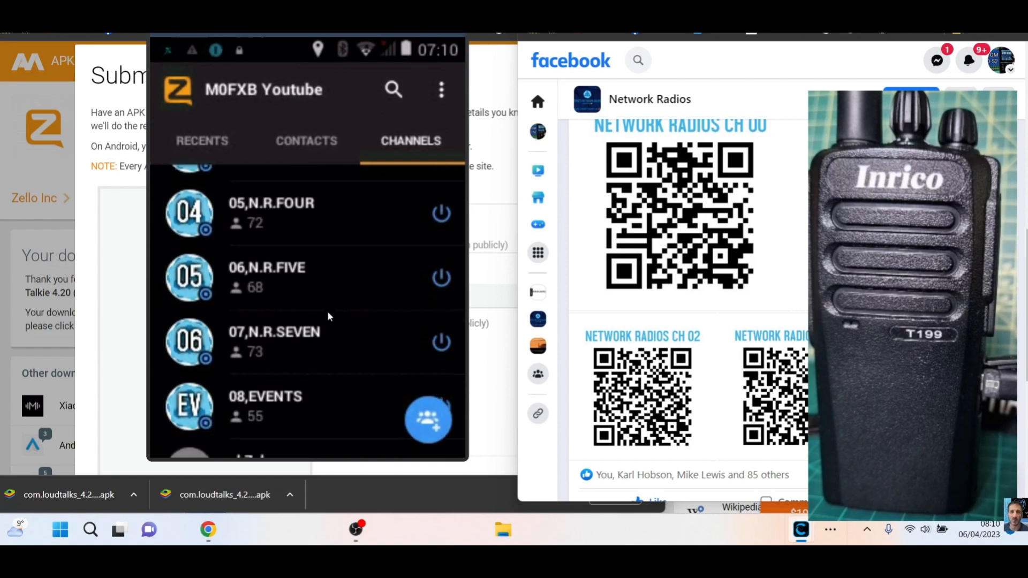
# - Scroll the Channels list to show 01,N.R.ZERO above 05,N.R.FOUR
pyautogui.scroll(-3)
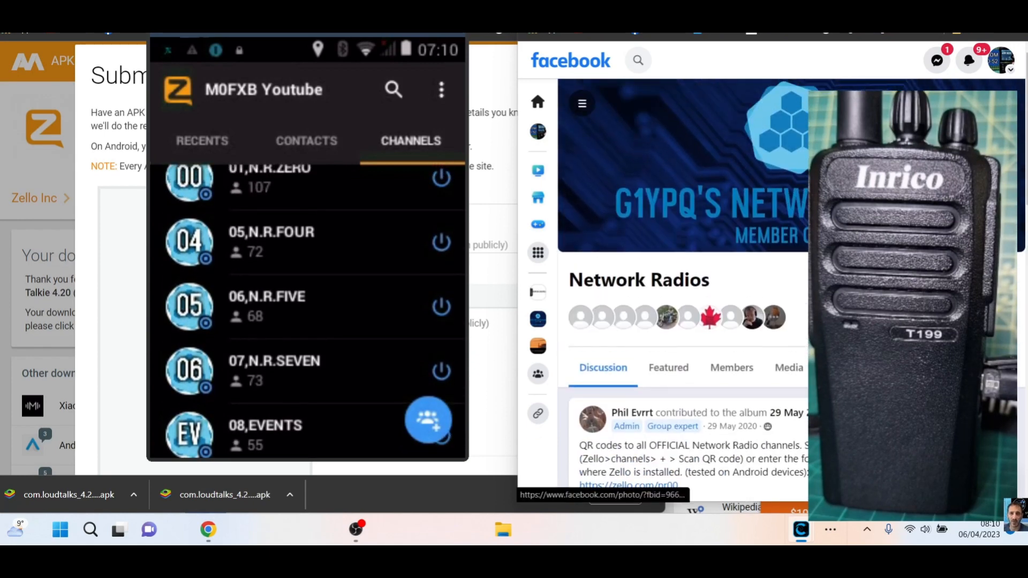
pyautogui.moveTo(718, 183)
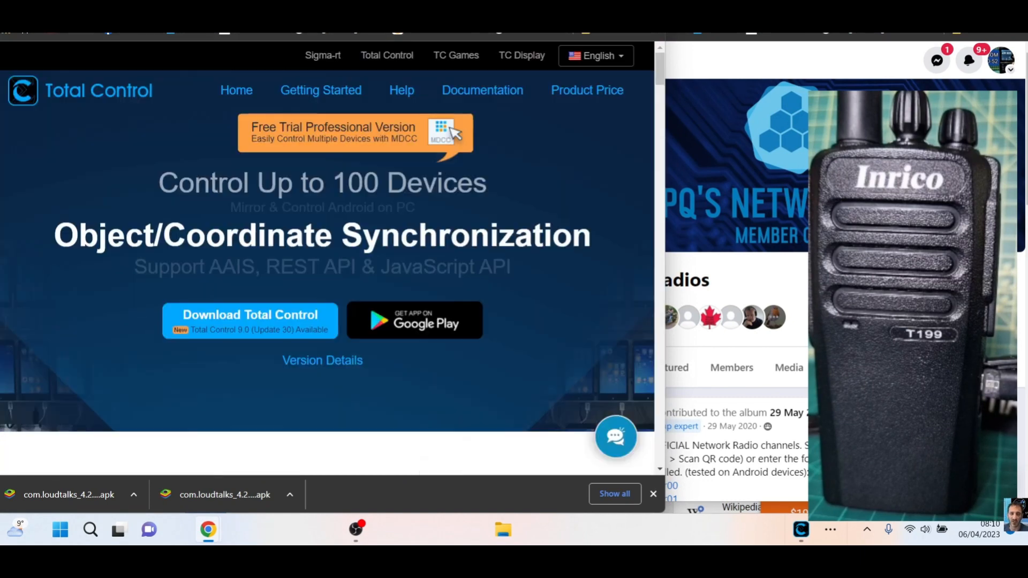
pyautogui.moveTo(547, 142)
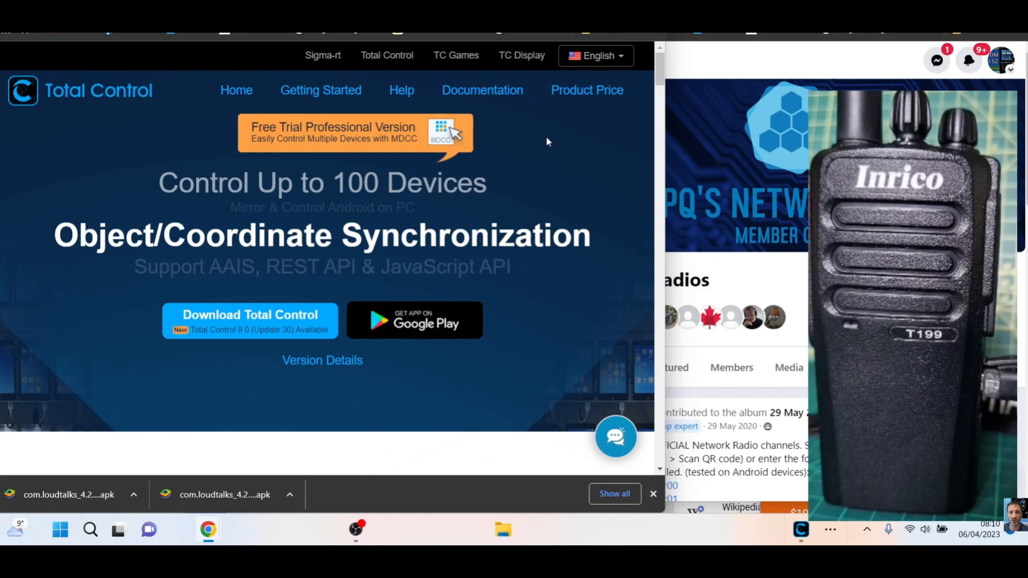